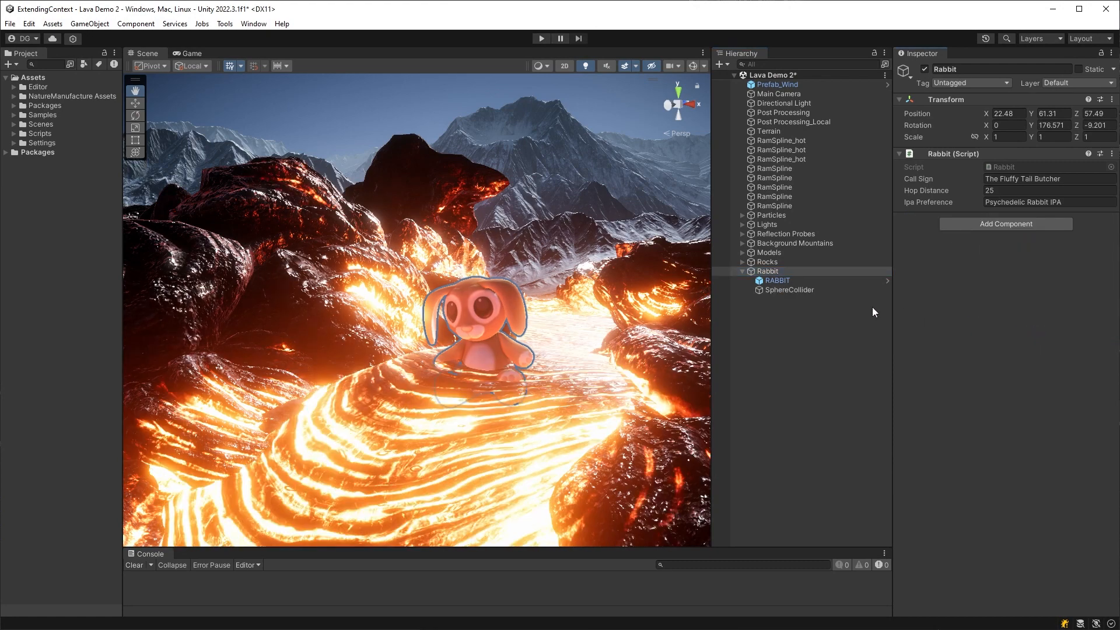
- Select Rabbit and show the Sphere Collider's three-dot context menu in the Inspector
{"action": "left_click", "coordinate": [789, 290]}
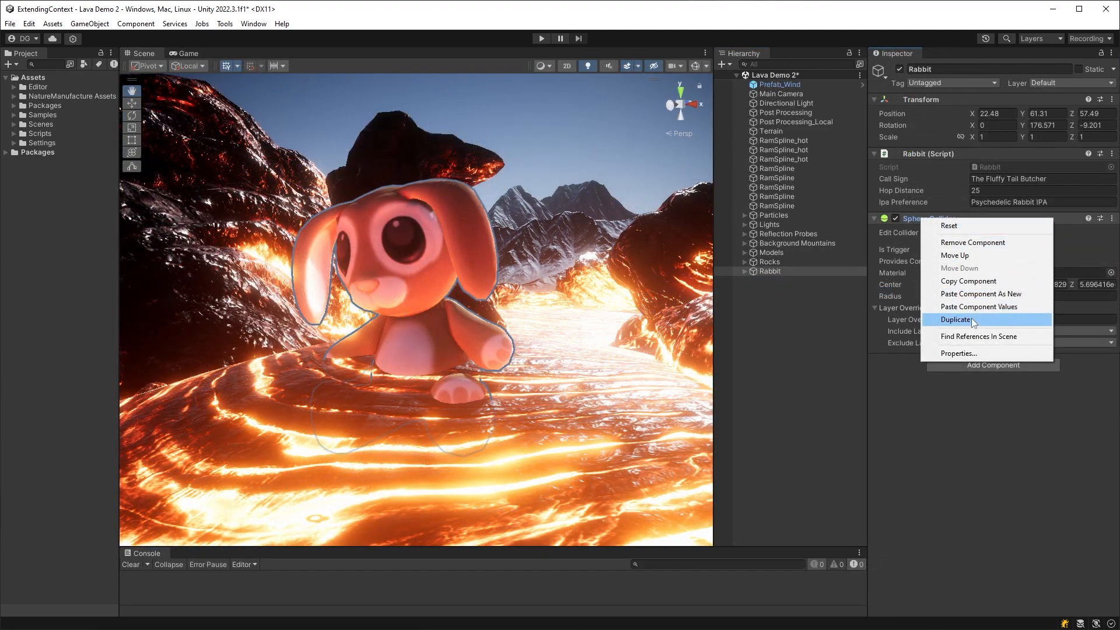
{"action": "left_click", "coordinate": [955, 320]}
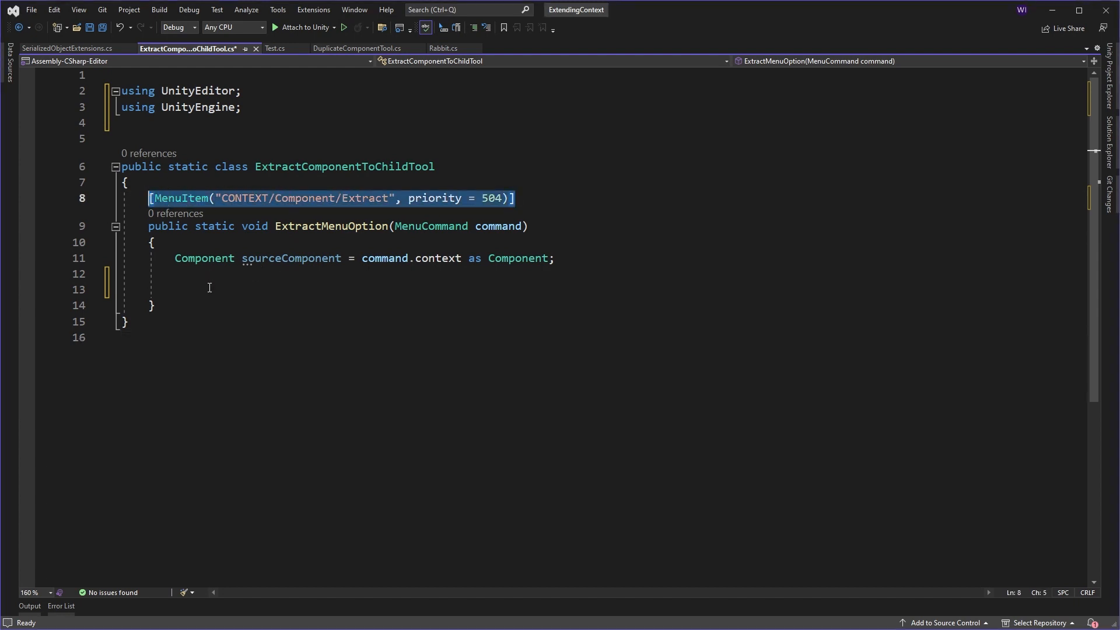
{"action": "mouse_move", "coordinate": [252, 203]}
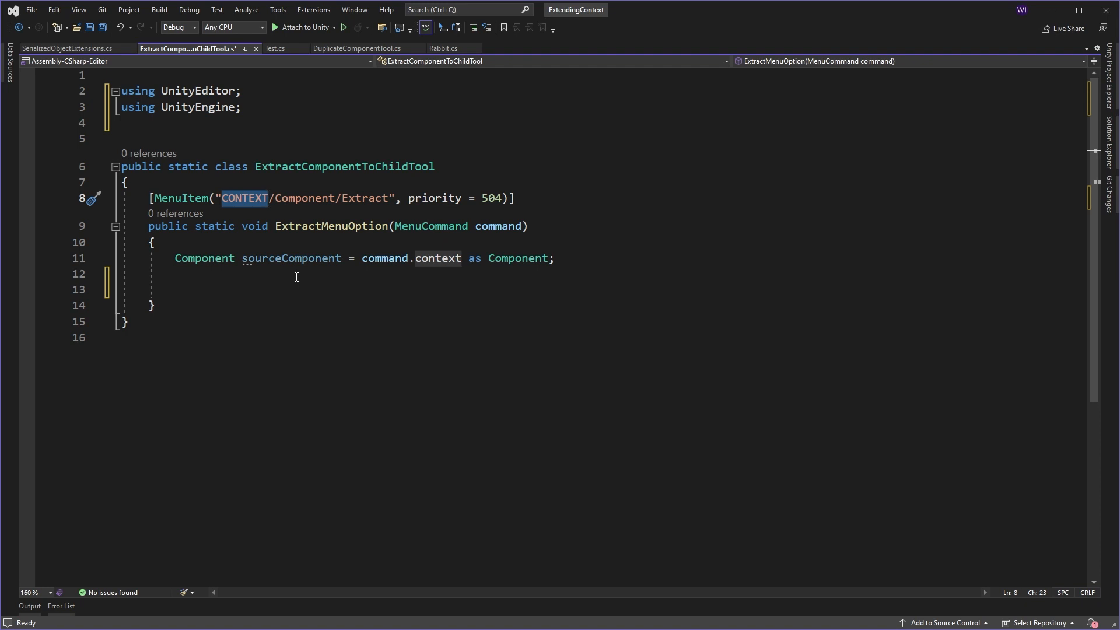
{"action": "mouse_move", "coordinate": [292, 276]}
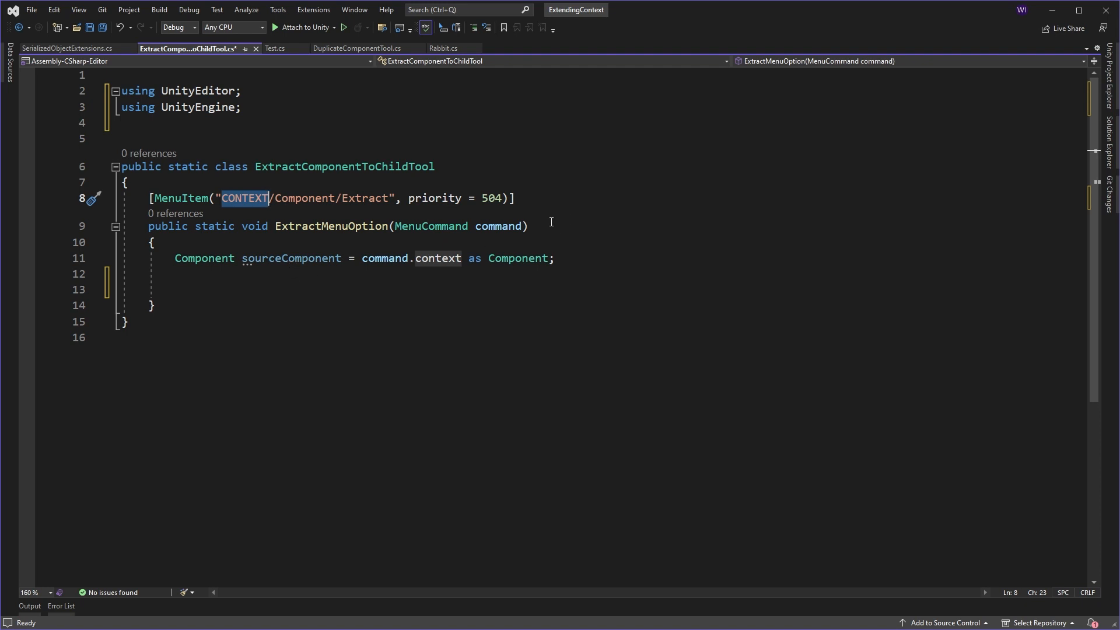
- Add GameObject gameObject = new GameObject(sourceComponent.GetType().Name); on line 13
{"action": "double_click", "coordinate": [431, 227]}
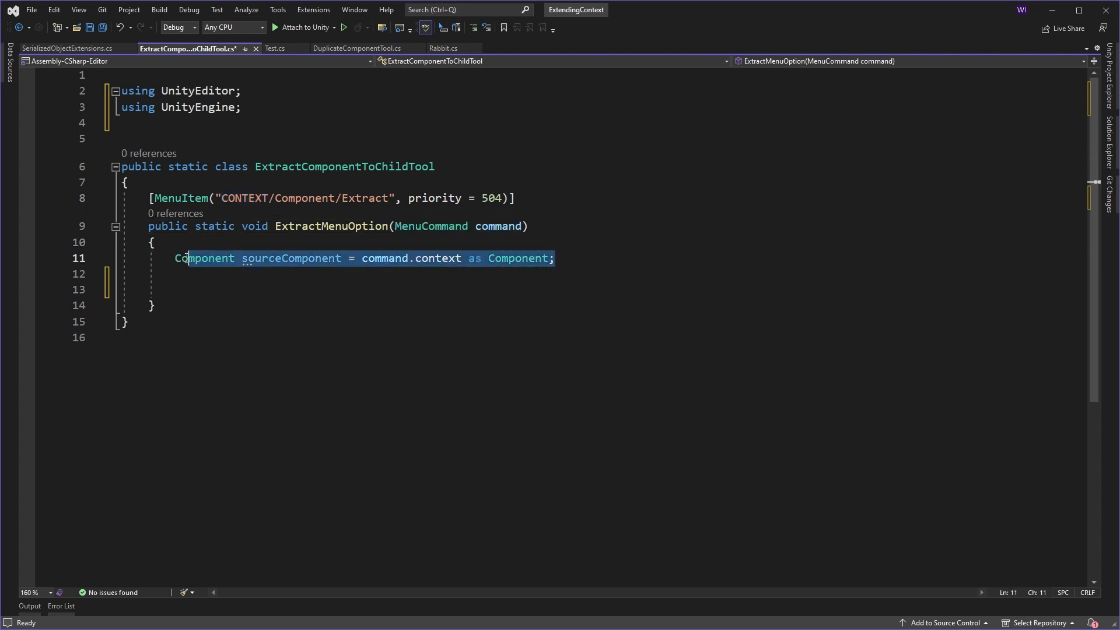
{"action": "double_click", "coordinate": [203, 258]}
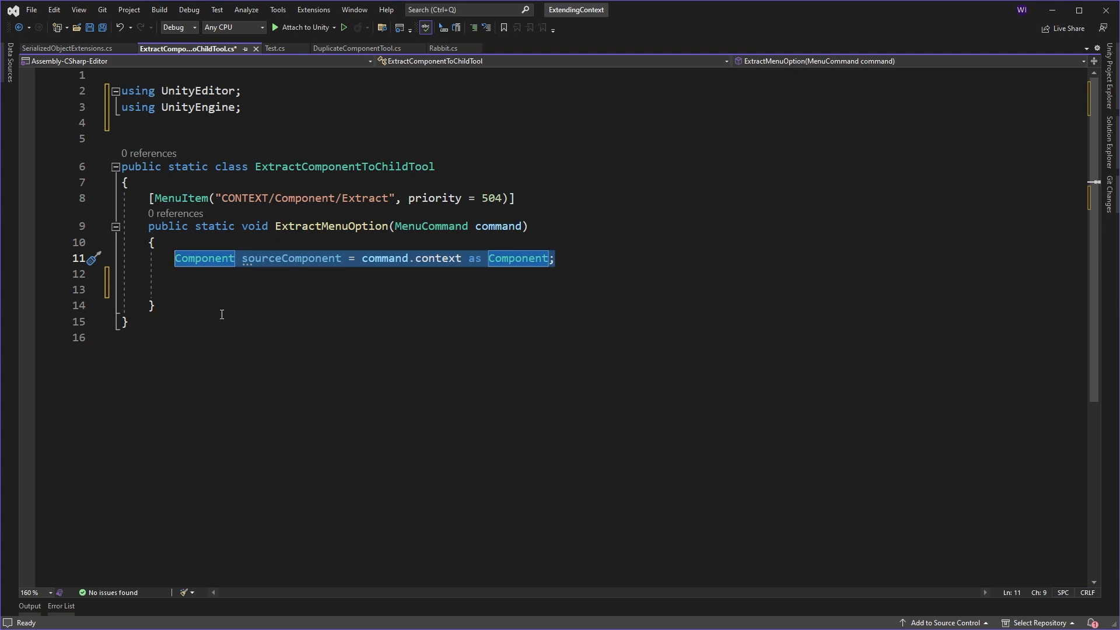
{"action": "left_click", "coordinate": [206, 290]}
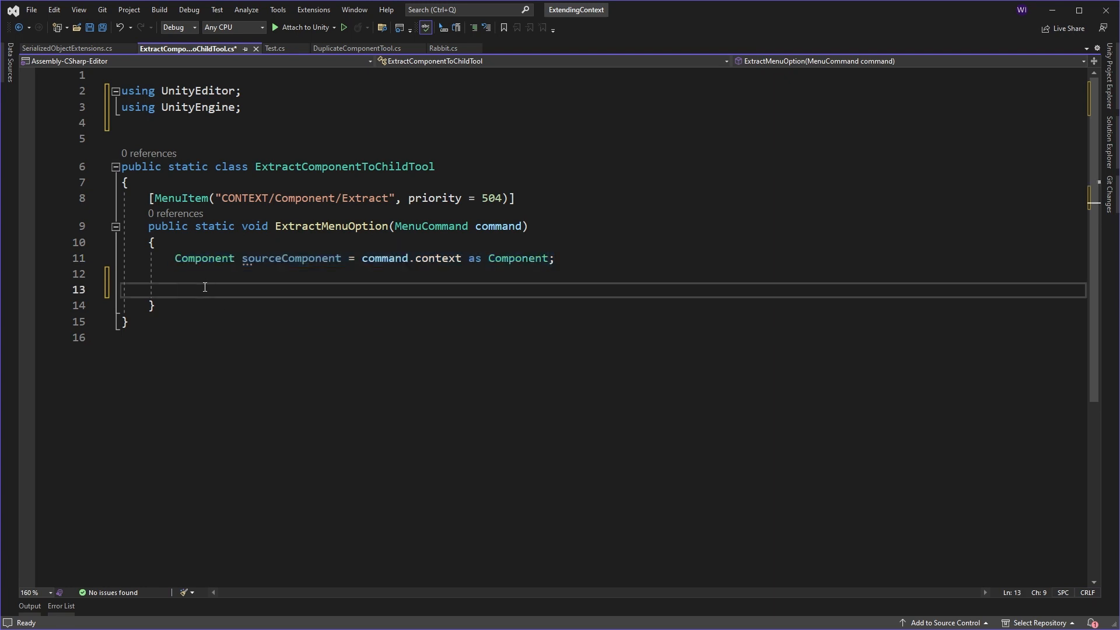
{"action": "type", "text": "GameObject gameObject = sourceComponent.gameObject;"}
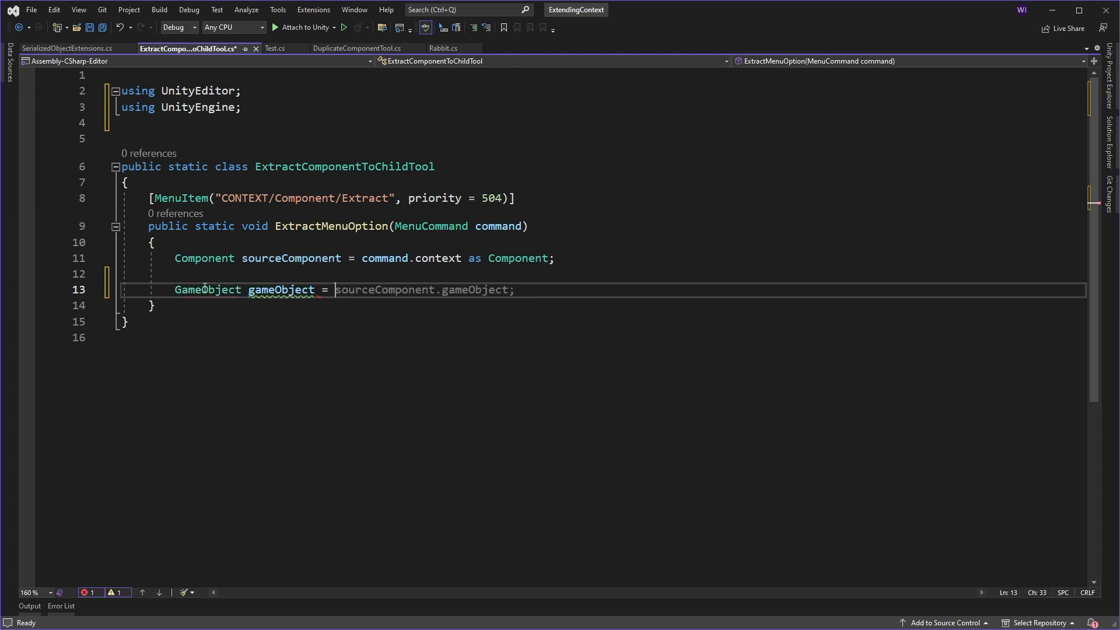
{"action": "type", "text": "new GameObject(sourceComponent.name);"}
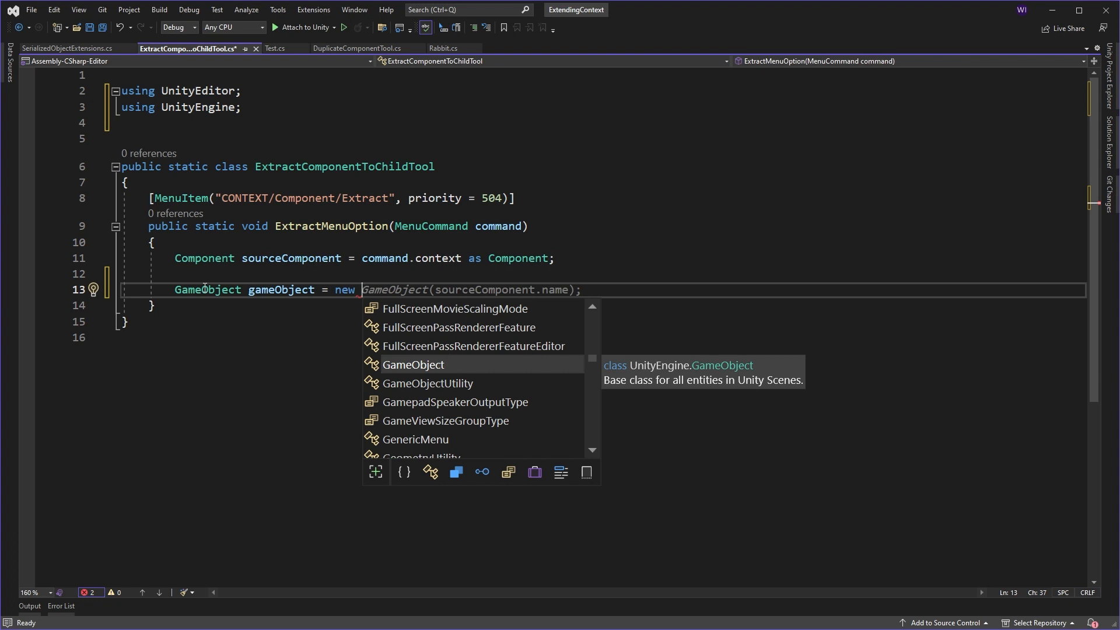
{"action": "type", "text": "GameObject(sourceComponent"}
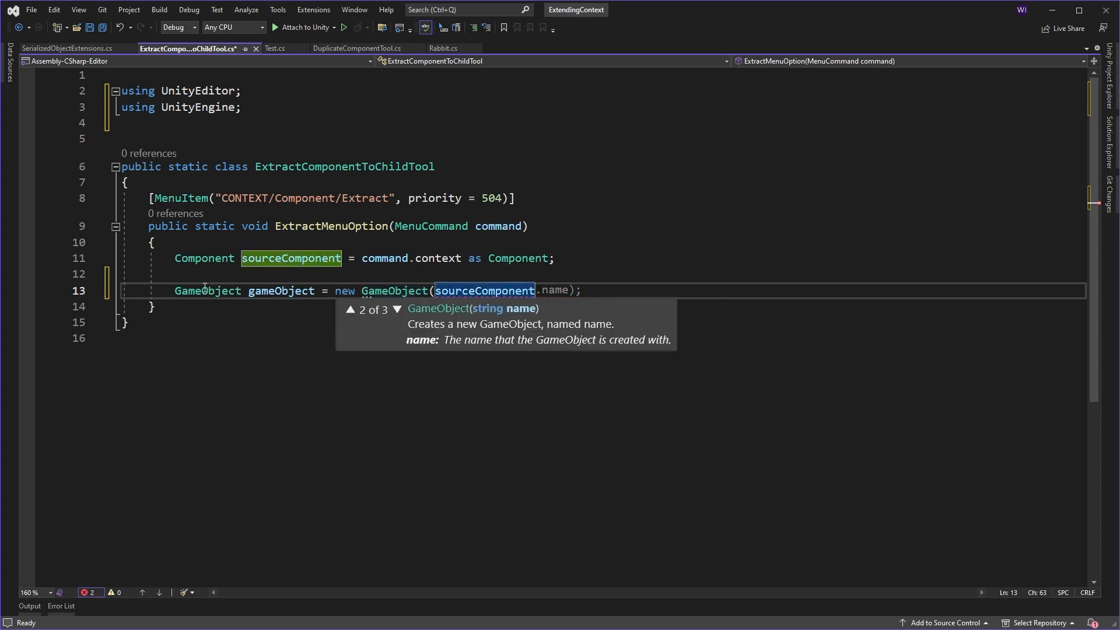
{"action": "type", "text": ",Gett"}
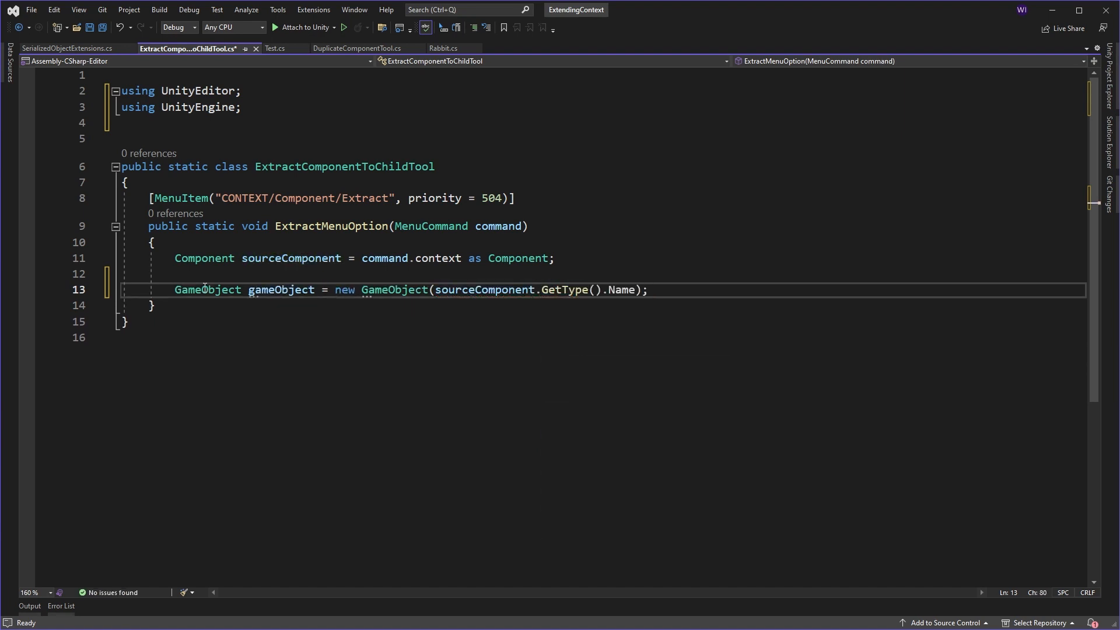
- Parent gameObject to sourceComponent.transform with Vector3.one scale, Vector3.zero position and Quaternion.identity rotation
{"action": "key", "text": "Enter"}
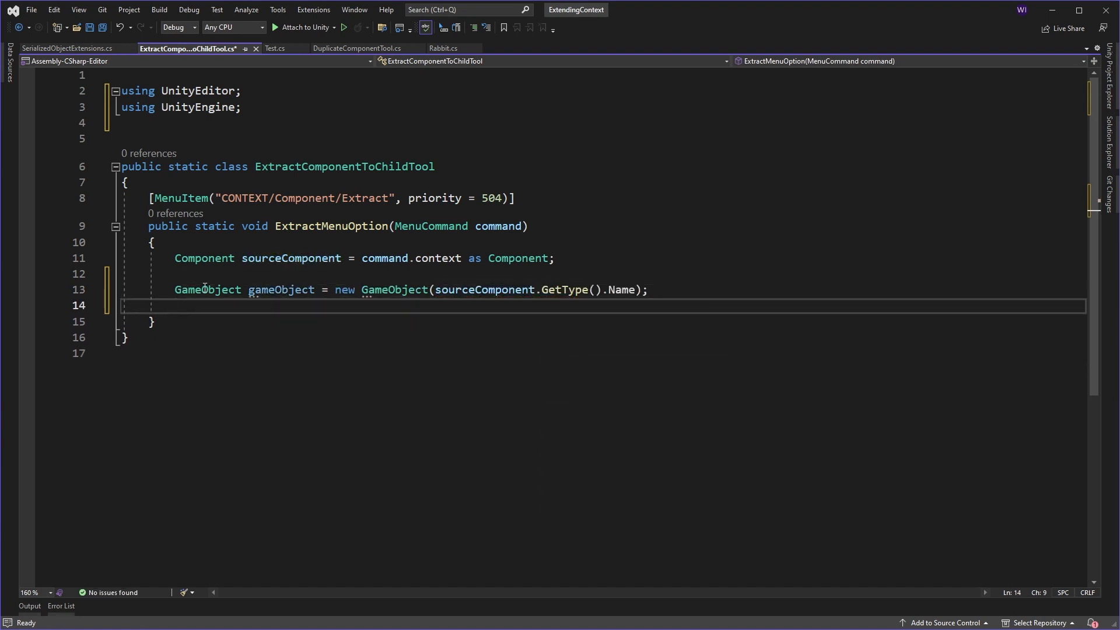
{"action": "type", "text": "gameObject.layer = 0;"}
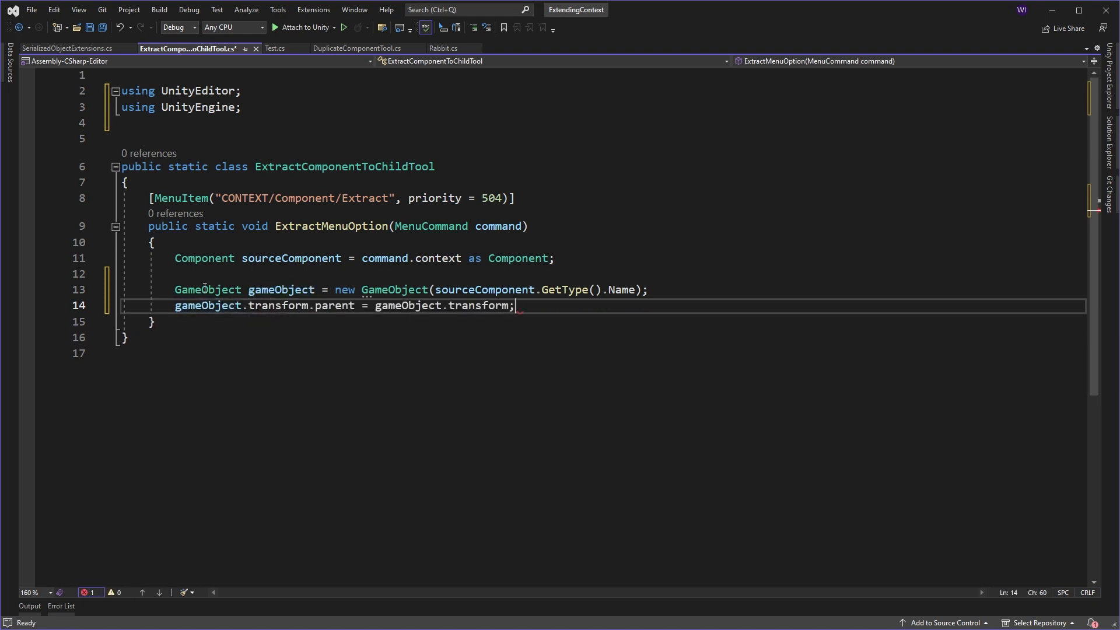
{"action": "mouse_move", "coordinate": [265, 258]}
{"action": "type", "text": "sourceComponen"}
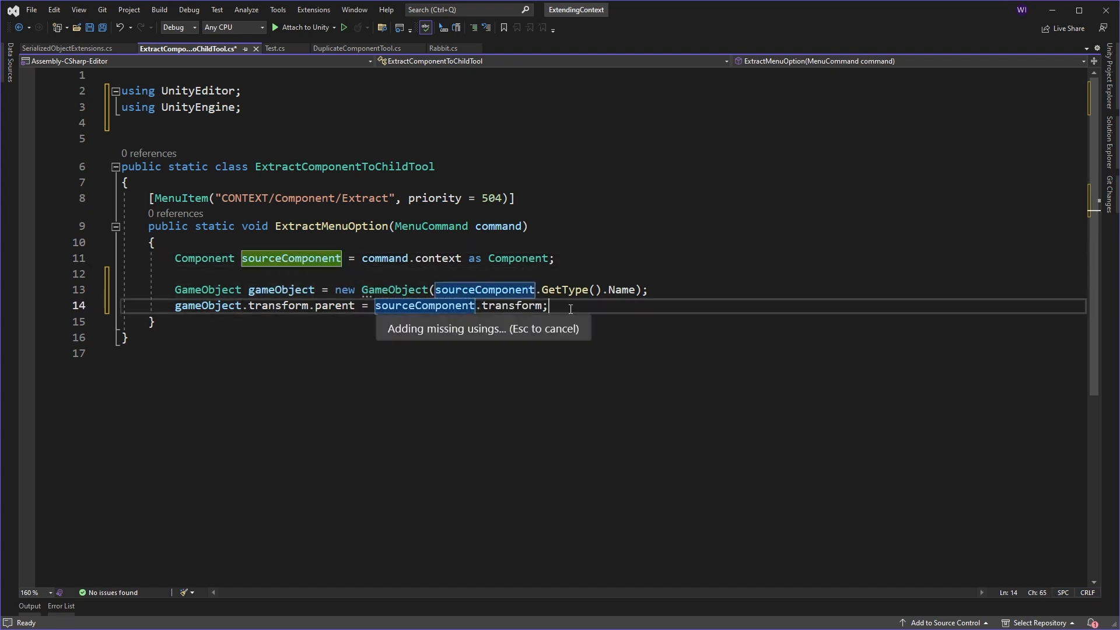
{"action": "key", "text": "Return"}
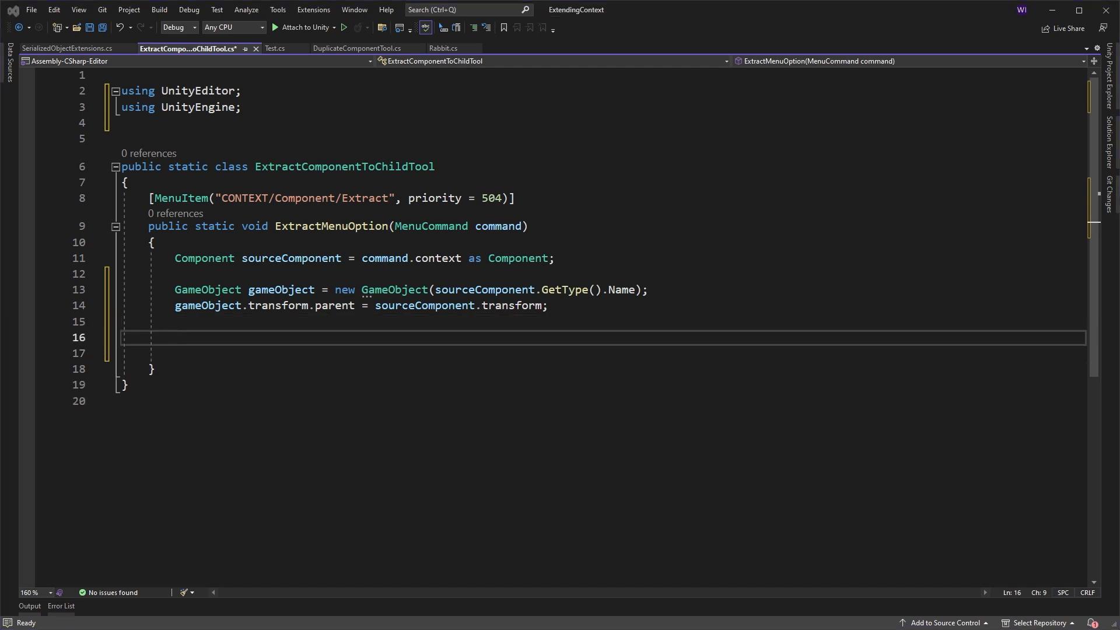
{"action": "mouse_move", "coordinate": [294, 342]}
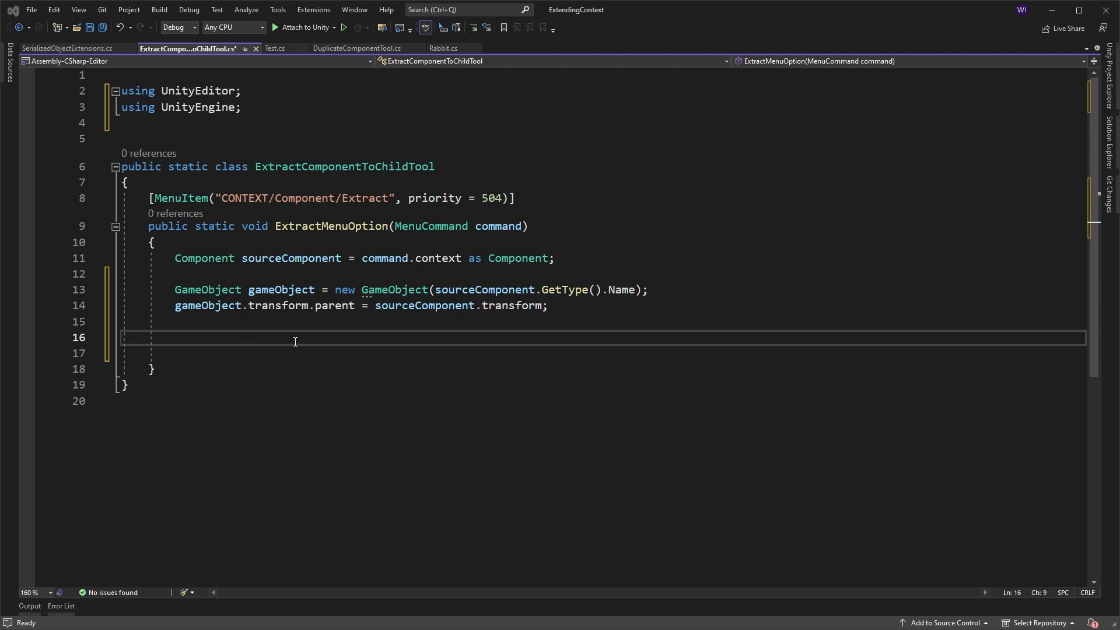
{"action": "mouse_move", "coordinate": [237, 323]}
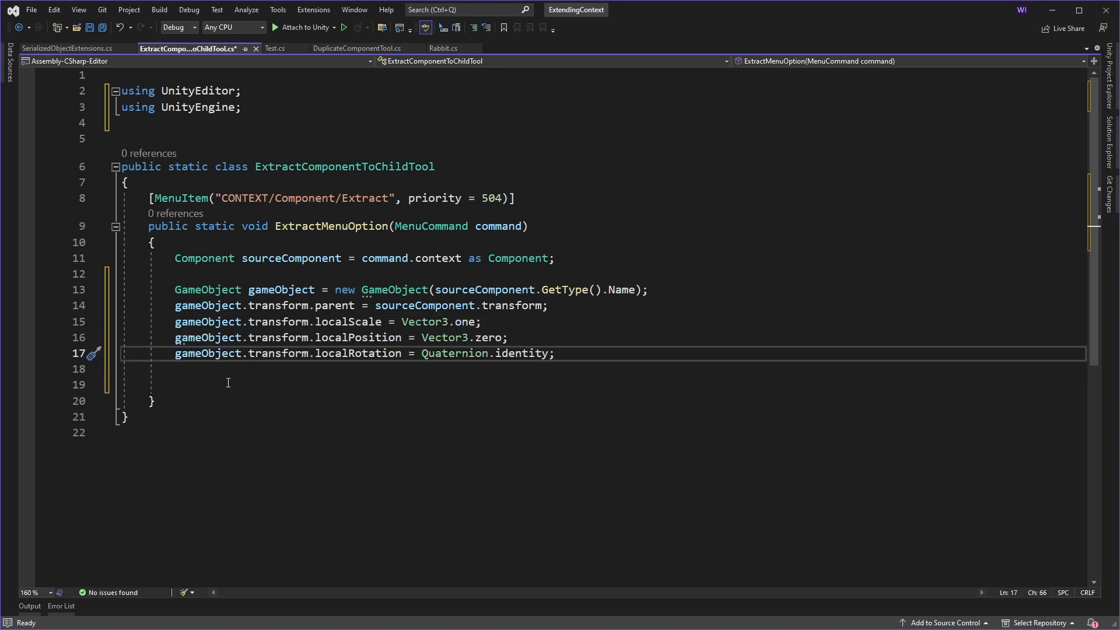
{"action": "left_click", "coordinate": [227, 384]}
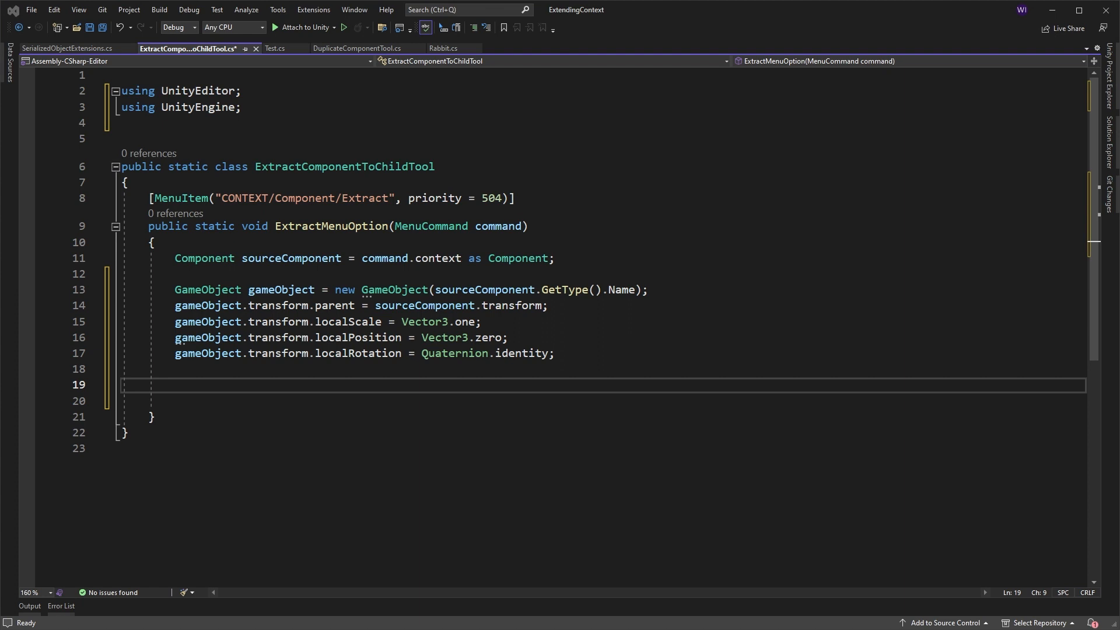
- Import UnityEditorInternal and call ComponentUtility.CopyComponent(sourceComponent)
{"action": "left_click", "coordinate": [275, 96]}
{"action": "type", "text": "using UnityEditorInternal;"}
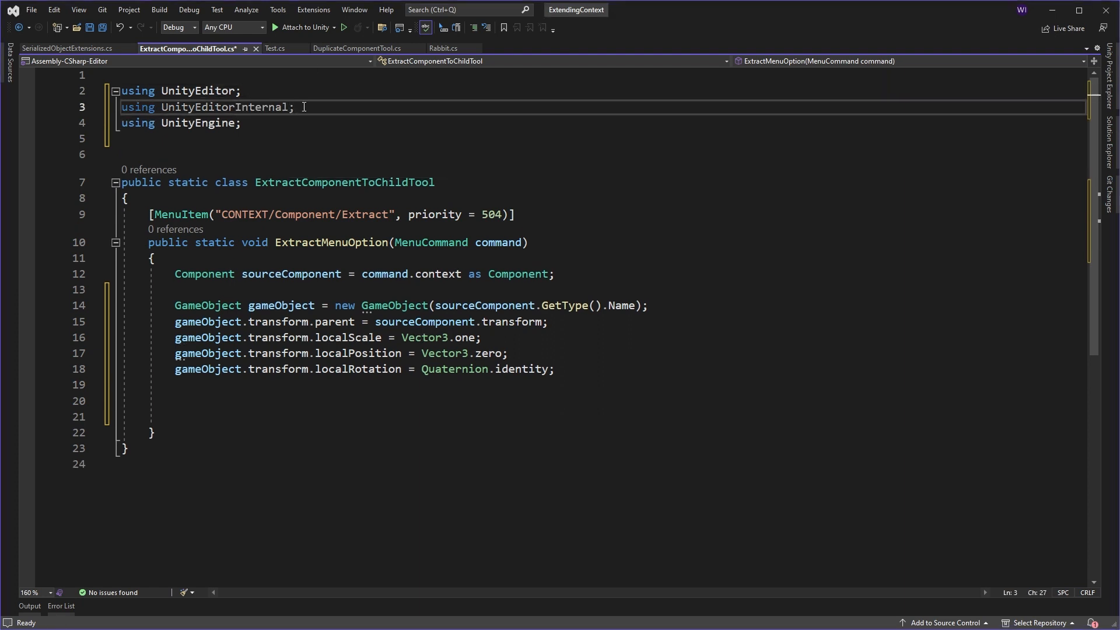
{"action": "left_click", "coordinate": [202, 384]}
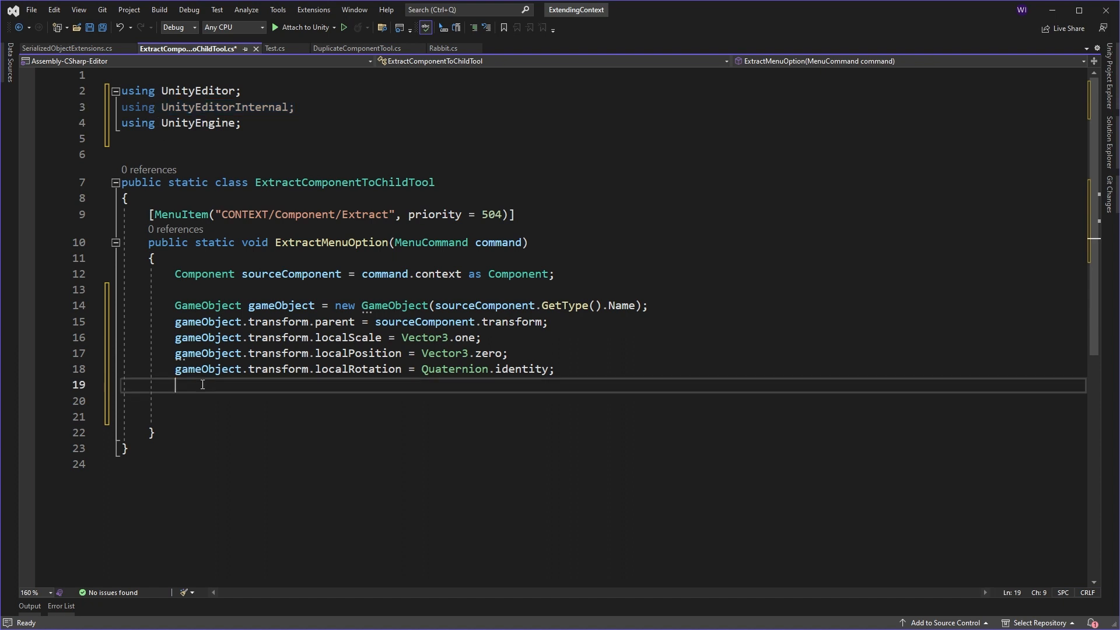
{"action": "type", "text": "ComponentUtility"}
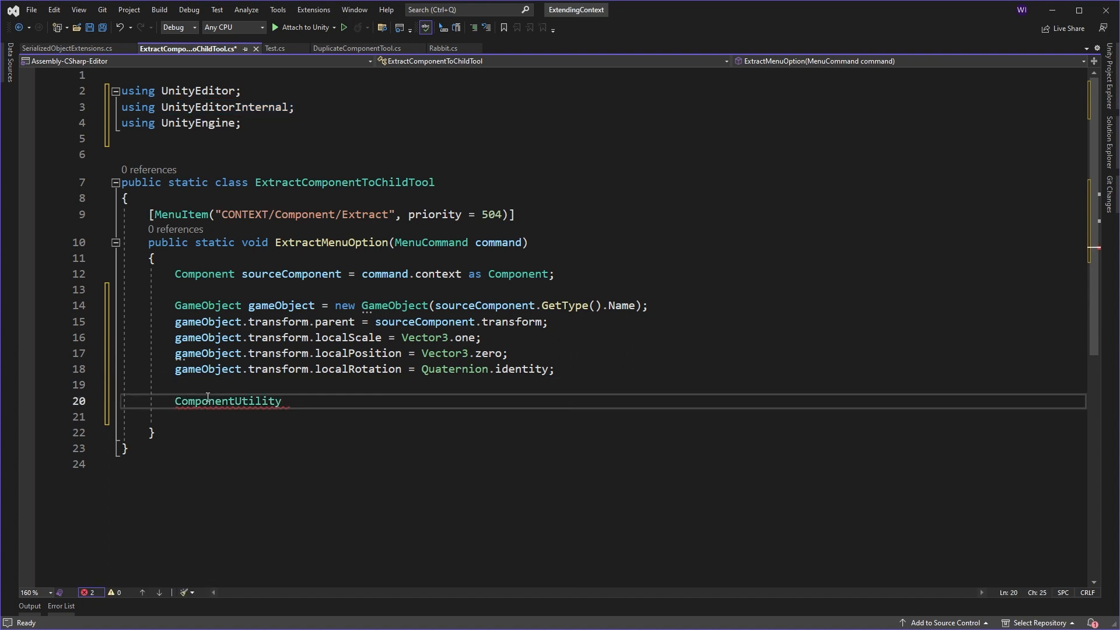
{"action": "type", "text": ".CopyComponent"}
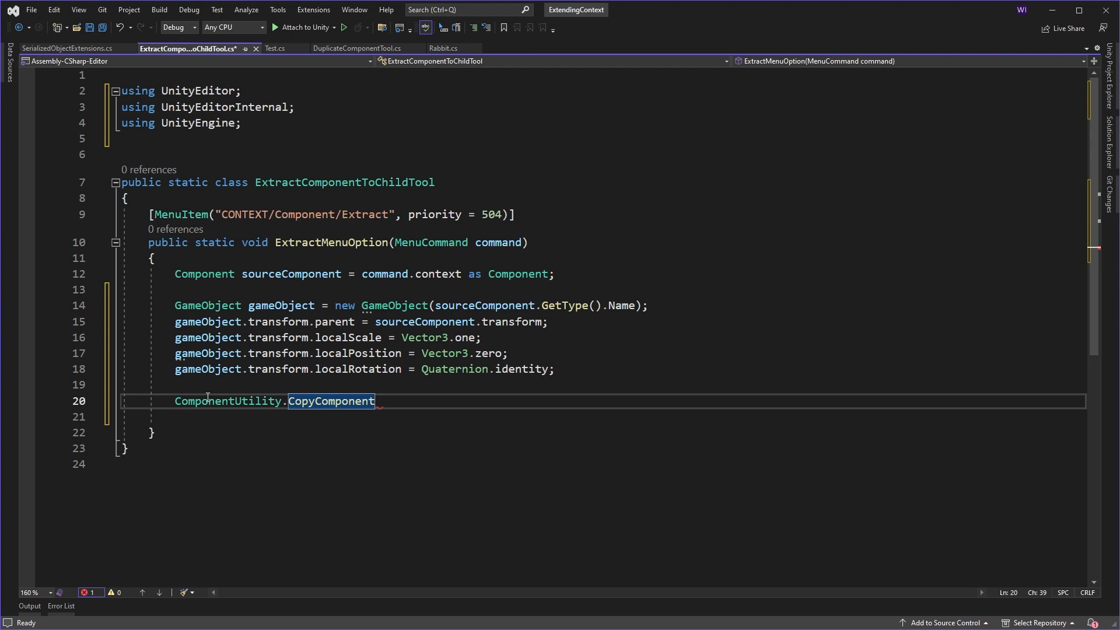
{"action": "type", "text": "(sourceComponent);"}
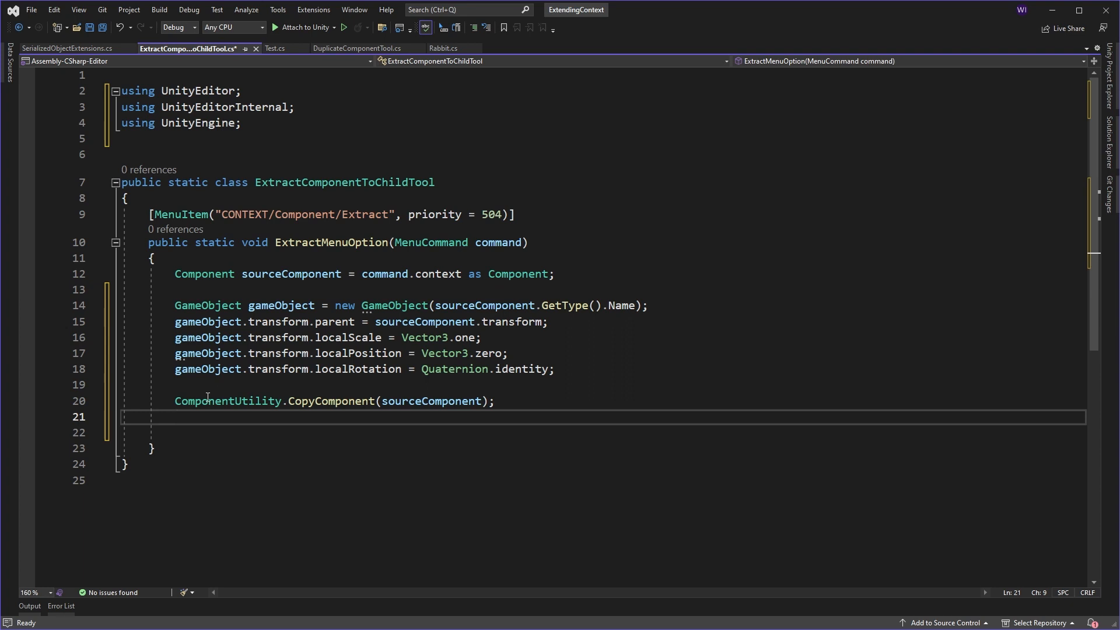
- Call ComponentUtility.PasteComponentAsNew(gameObject) to paste the copy onto the child
{"action": "type", "text": "ComponentUtility"}
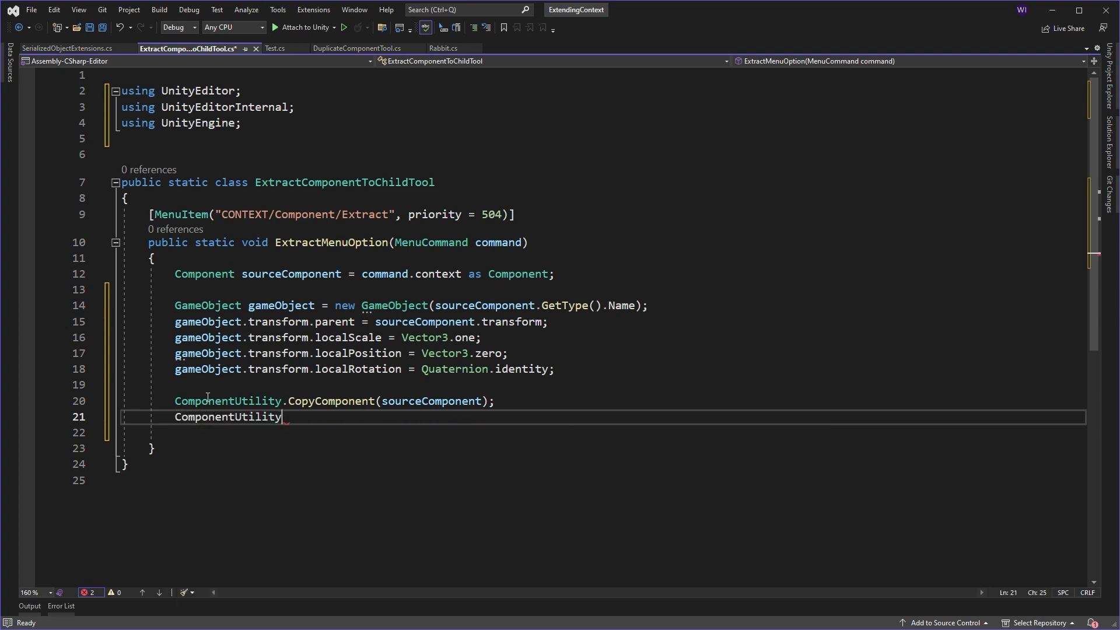
{"action": "type", "text": ".pa"}
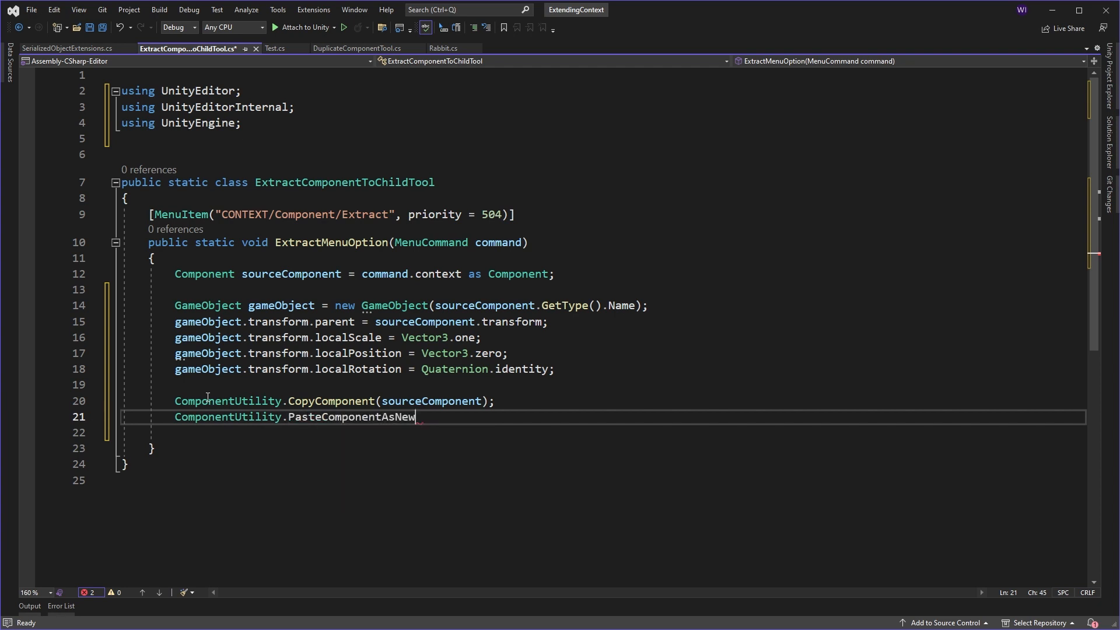
{"action": "type", "text": "(gameObject);"}
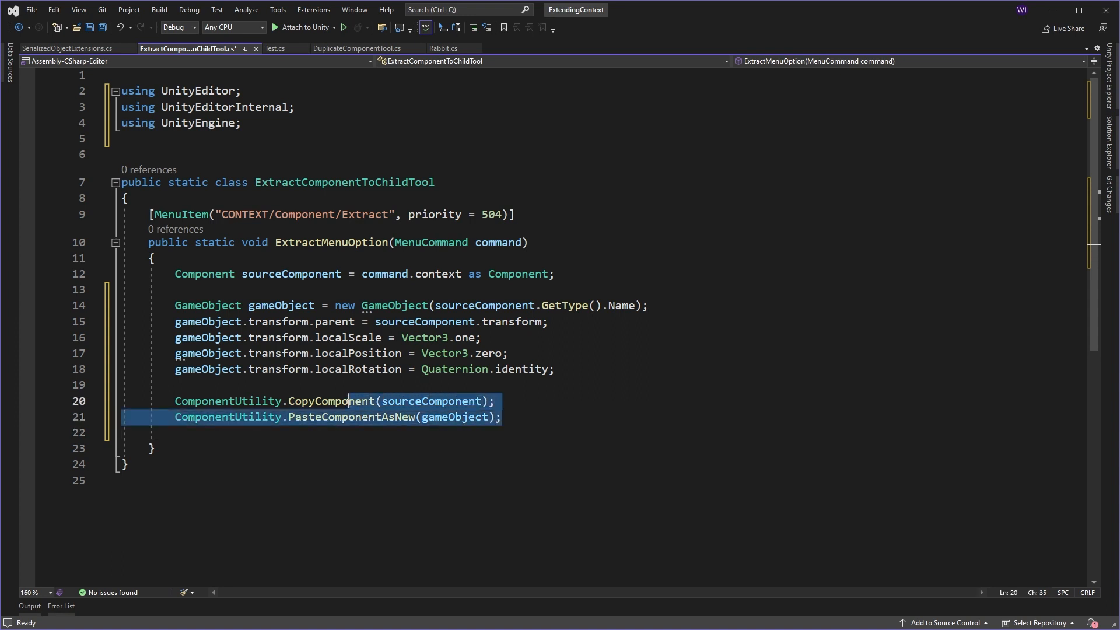
- Add Undo.DestroyObjectImmediate(sourceComponent); after the copy and paste calls
{"action": "left_click", "coordinate": [175, 431]}
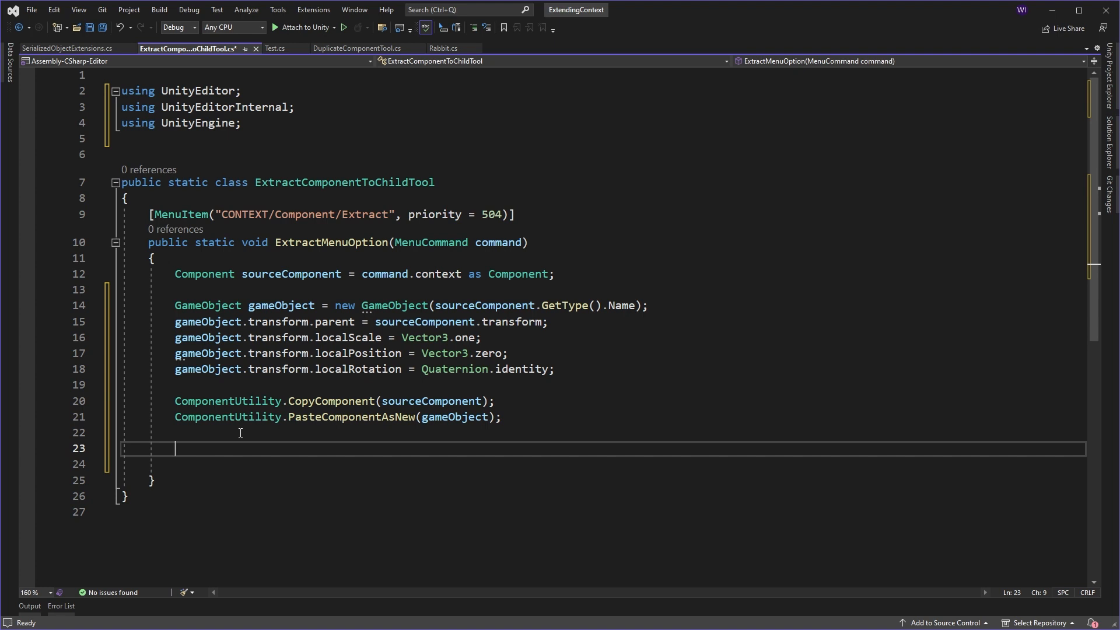
{"action": "type", "text": "Undo,"}
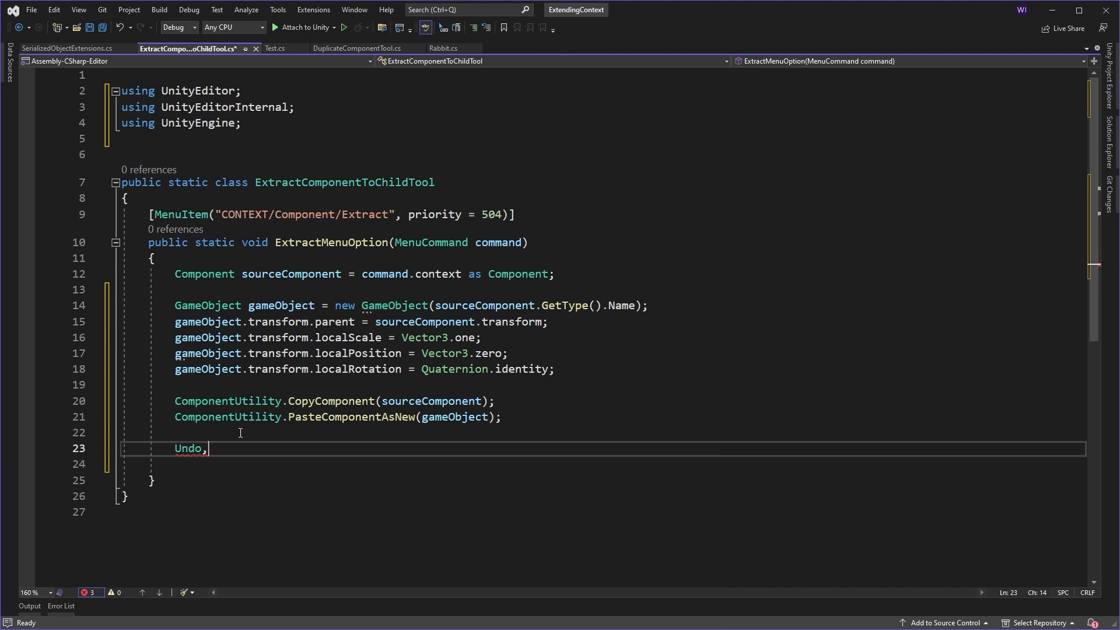
{"action": "type", "text": ".d"}
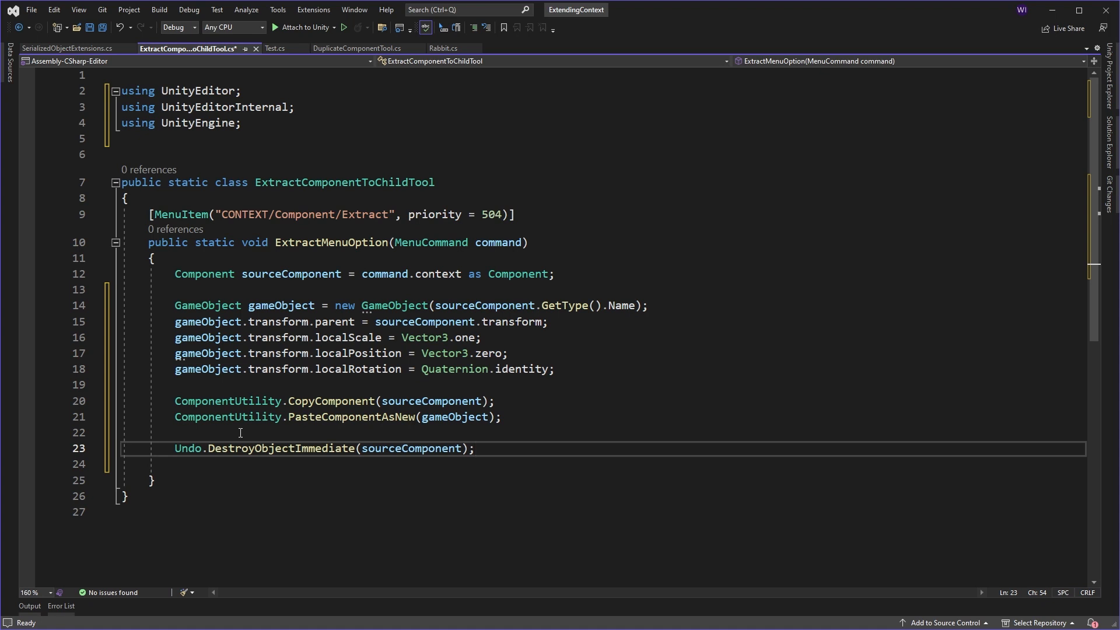
{"action": "mouse_move", "coordinate": [383, 430]}
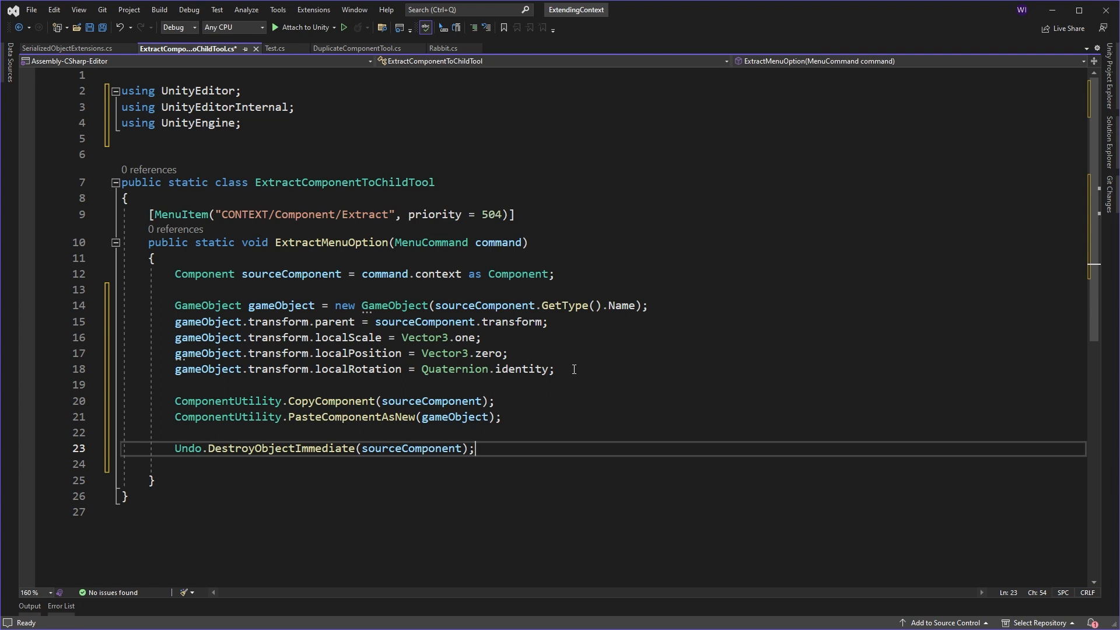
{"action": "mouse_move", "coordinate": [513, 466]}
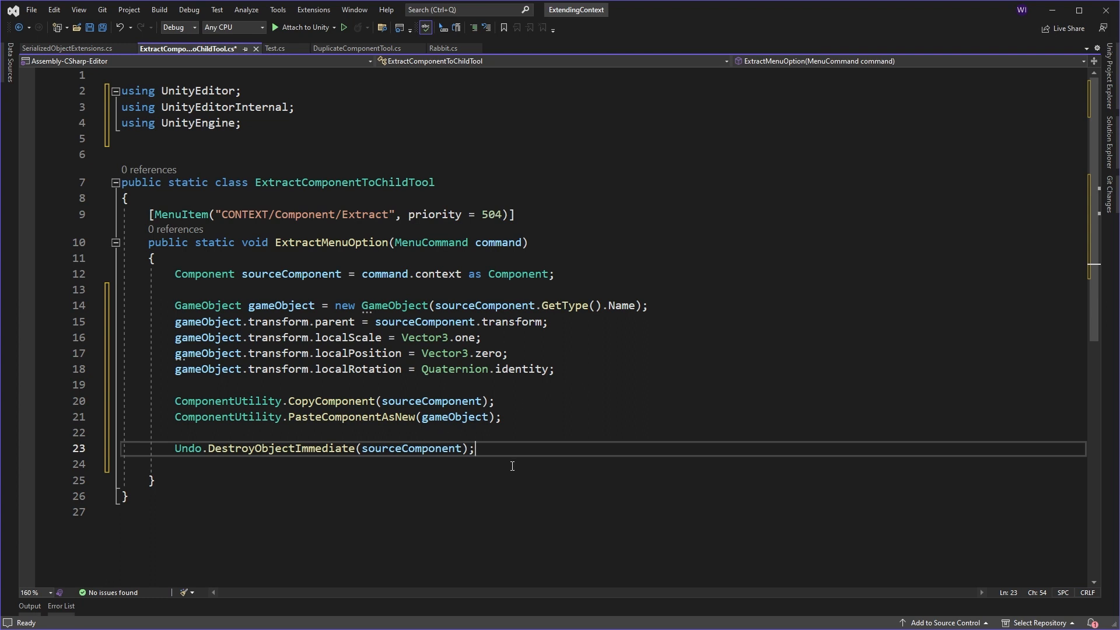
- Add Undo.RegisterCreatedObjectUndo(gameObject, "Created child object"); before CopyComponent
{"action": "key", "text": "Home"}
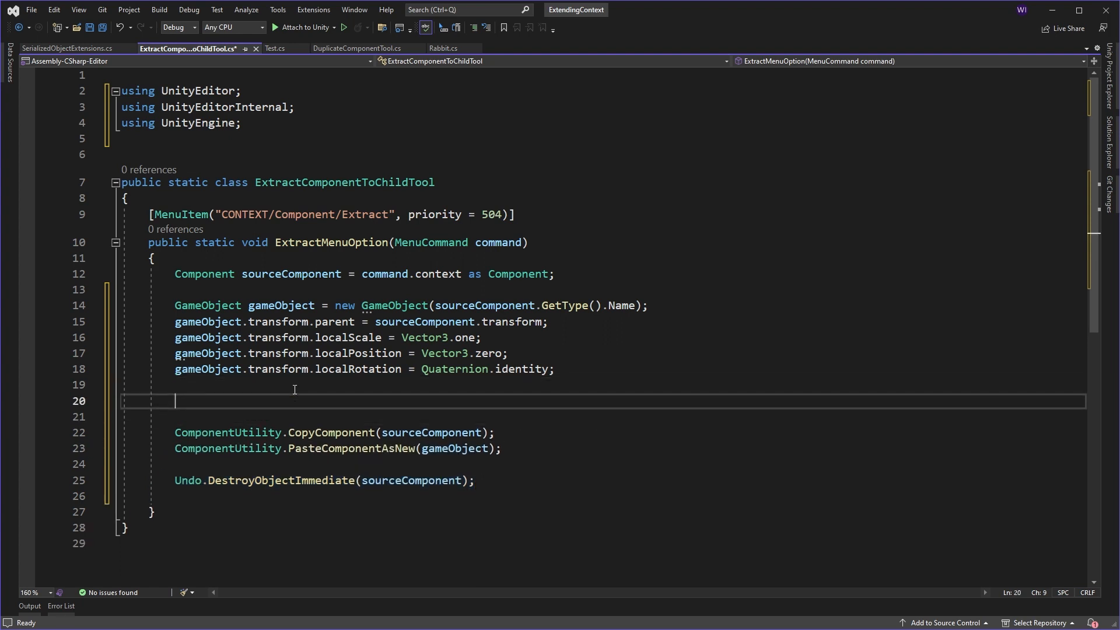
{"action": "type", "text": "Undo"}
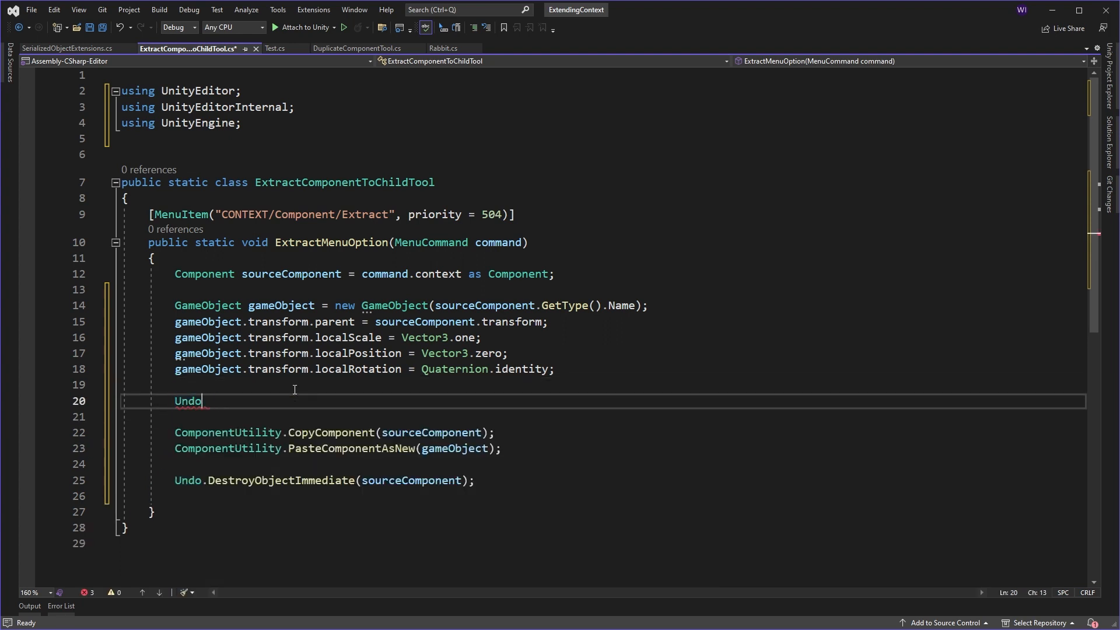
{"action": "type", "text": ".reg"}
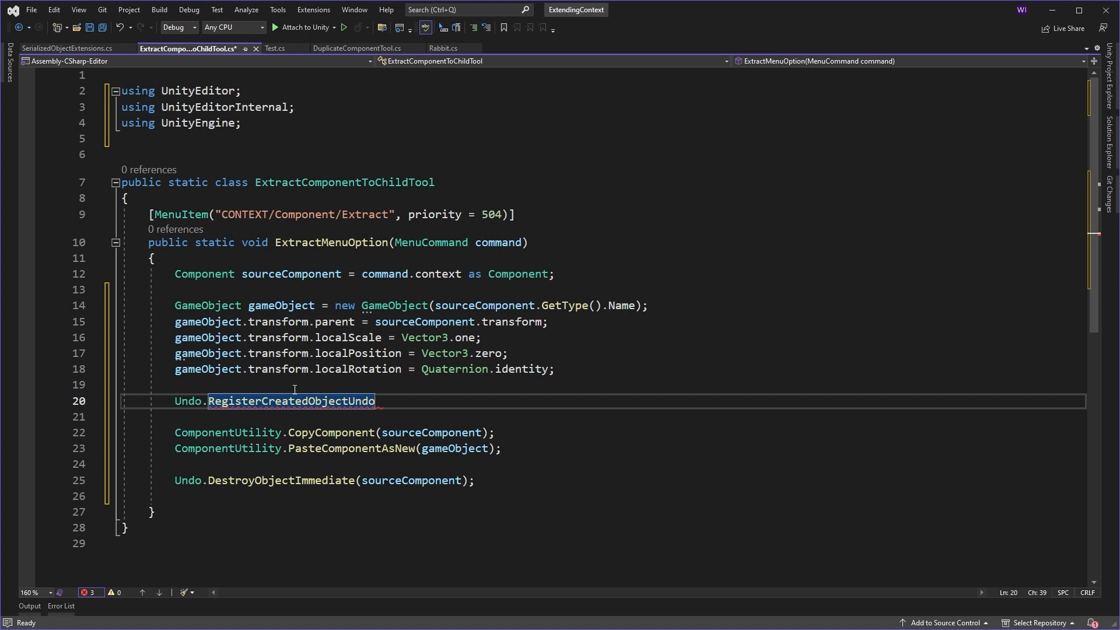
{"action": "type", "text": "(gameObject)"}
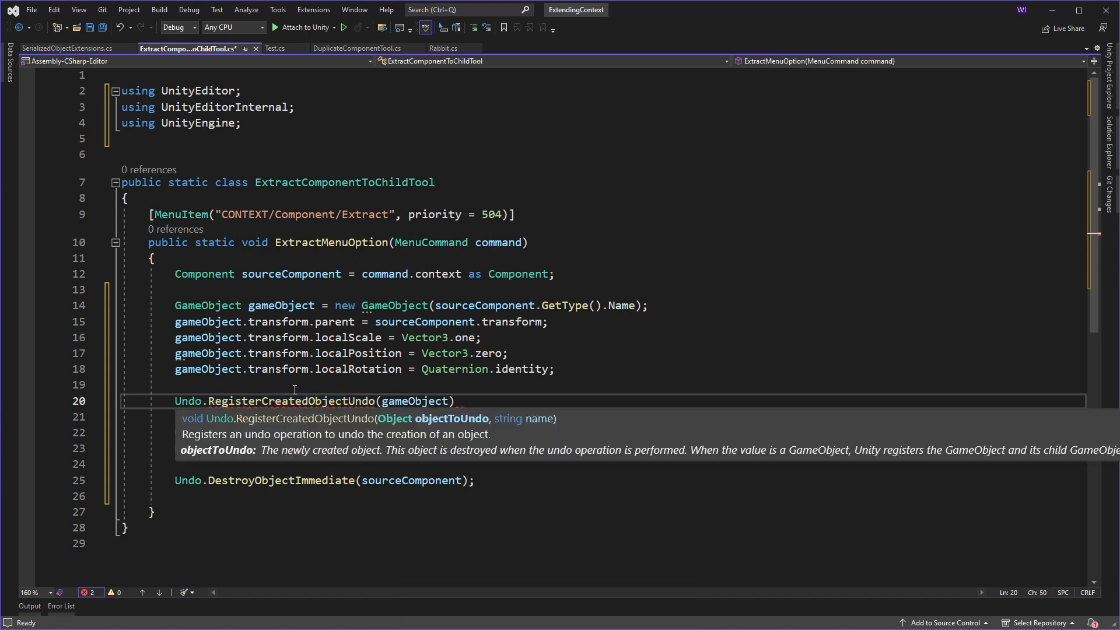
{"action": "type", "text": ", \"C\""}
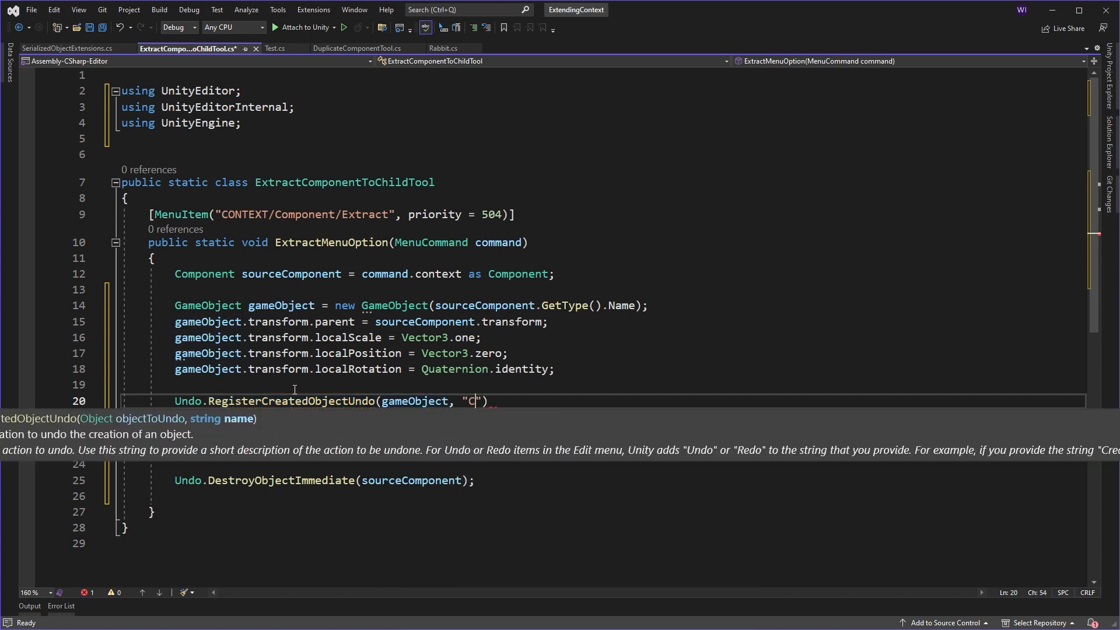
{"action": "type", "text": "reated chi"}
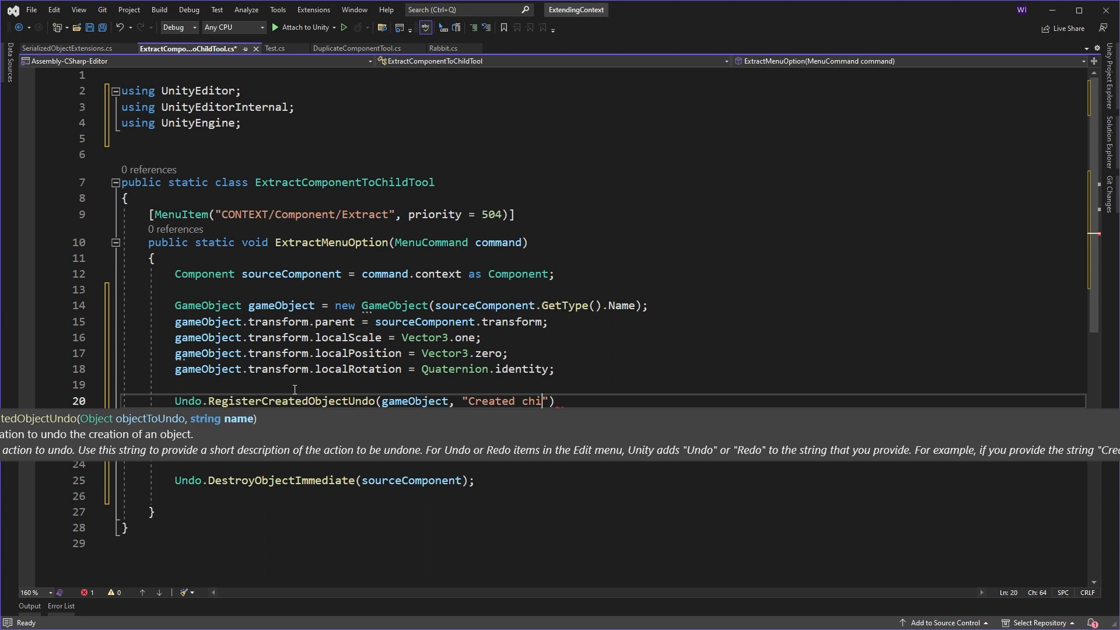
{"action": "type", "text": "ld object"}
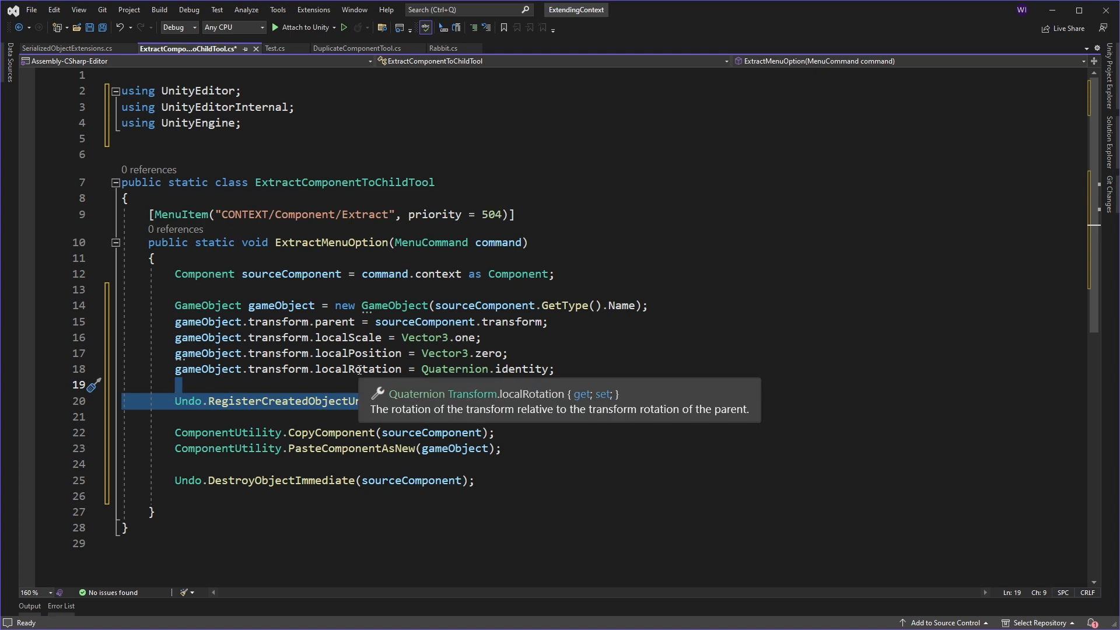
{"action": "mouse_move", "coordinate": [537, 463]}
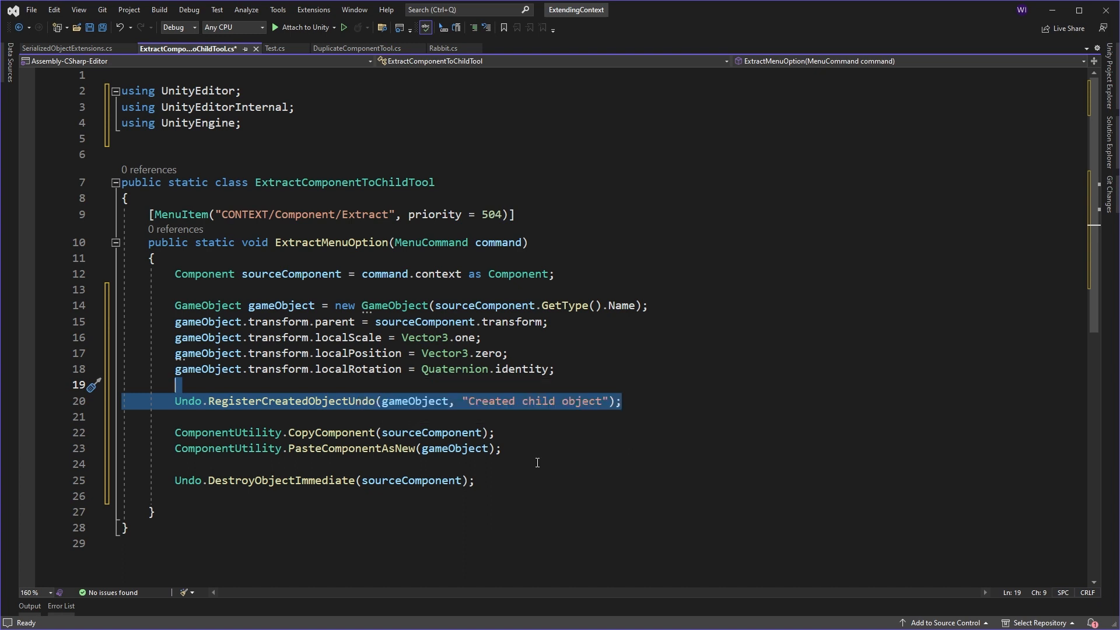
{"action": "mouse_move", "coordinate": [562, 467]}
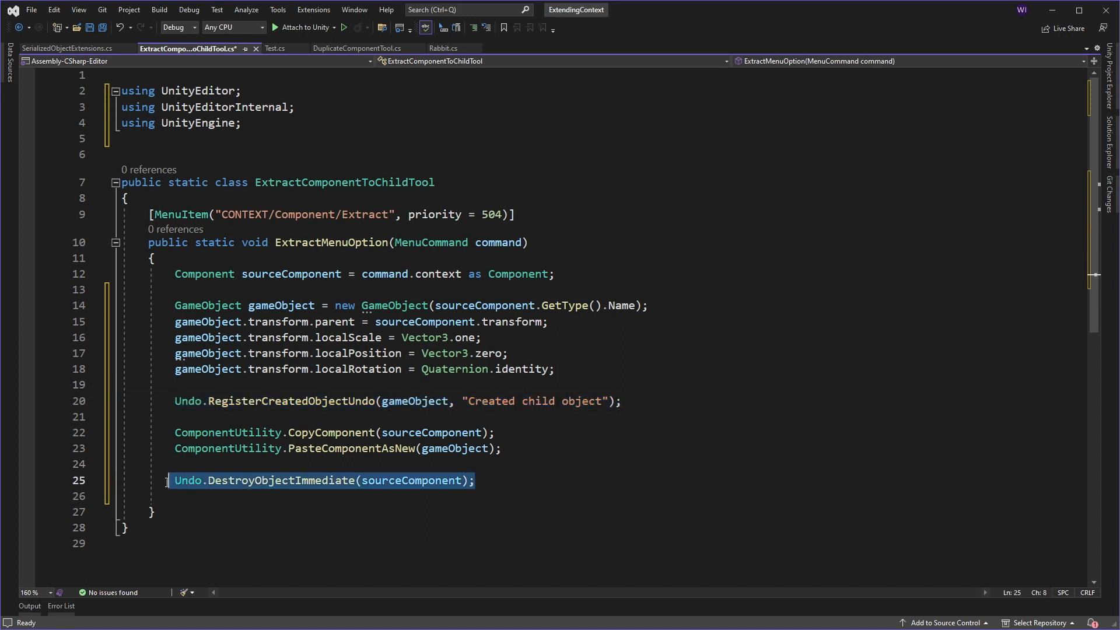
{"action": "mouse_move", "coordinate": [423, 508]}
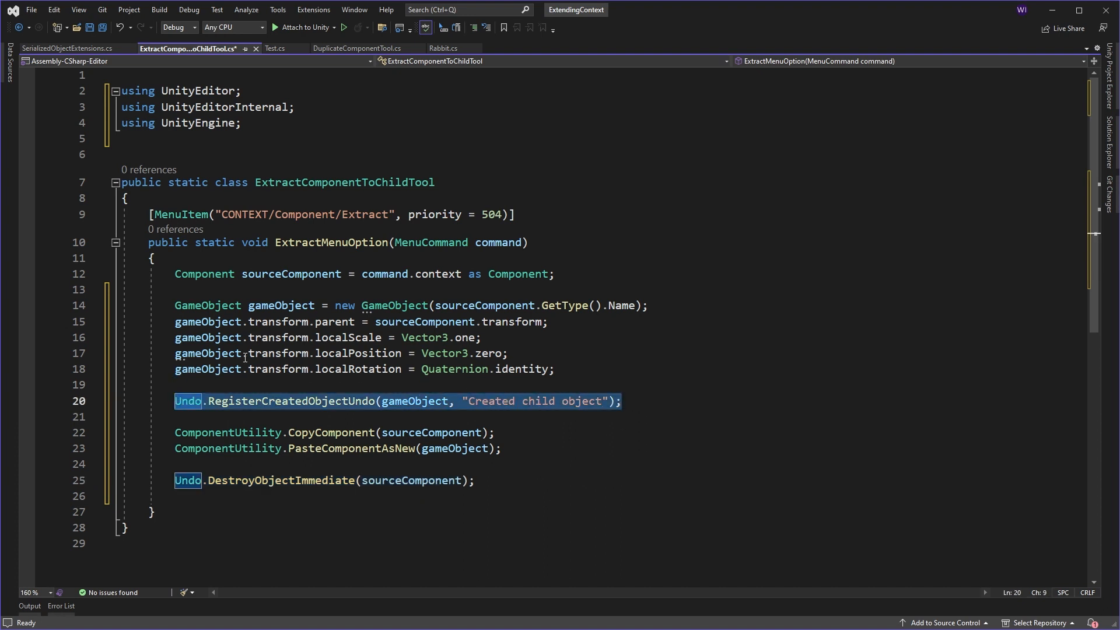
{"action": "mouse_move", "coordinate": [281, 305]}
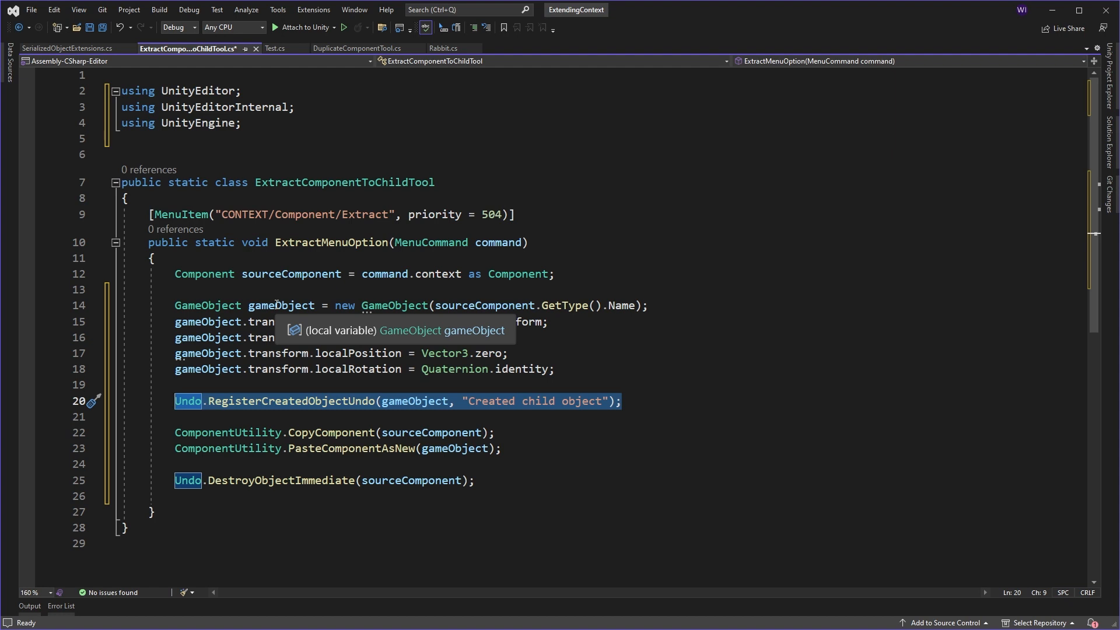
{"action": "mouse_move", "coordinate": [275, 322]}
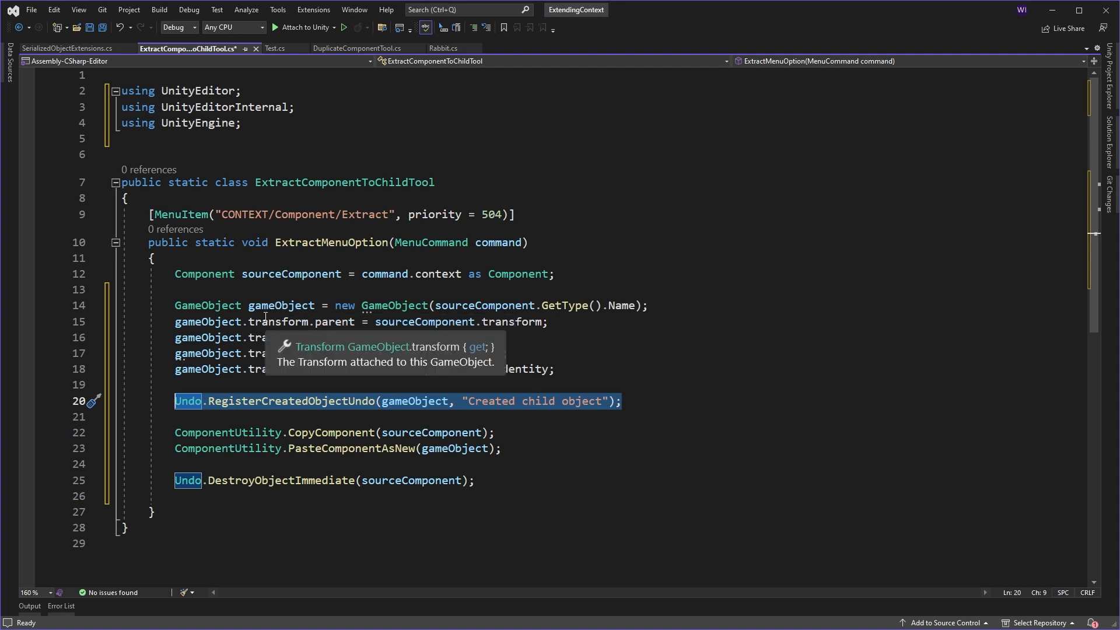
{"action": "mouse_move", "coordinate": [251, 292]}
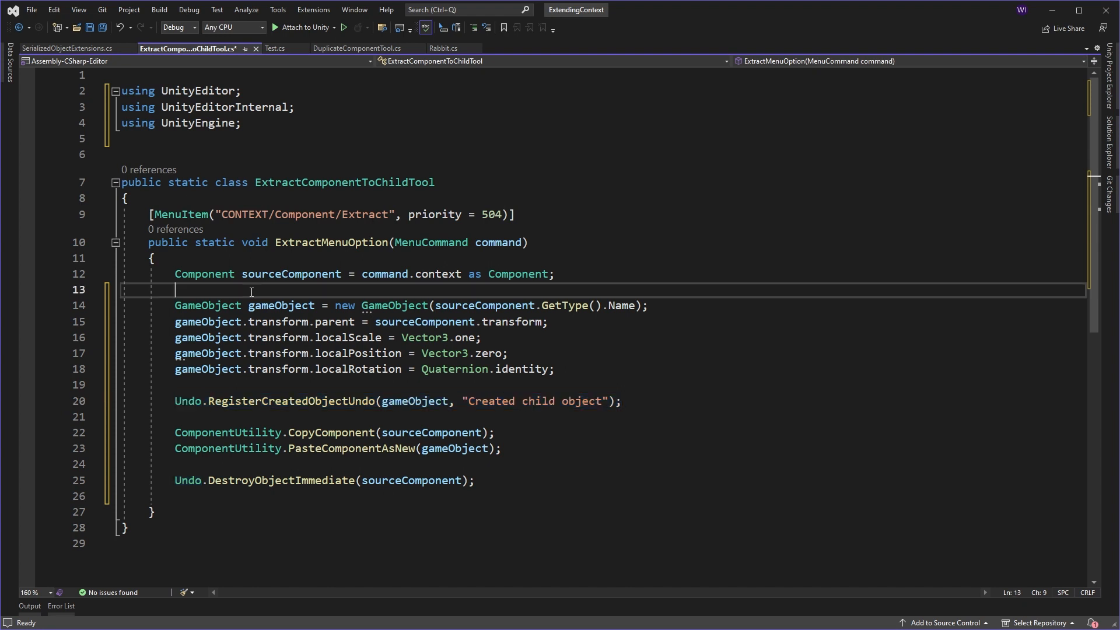
- Add int undoGroupIndex = Undo.GetCurrentGroup(); and Undo.IncrementCurrentGroup(); at the method top
{"action": "type", "text": "int"}
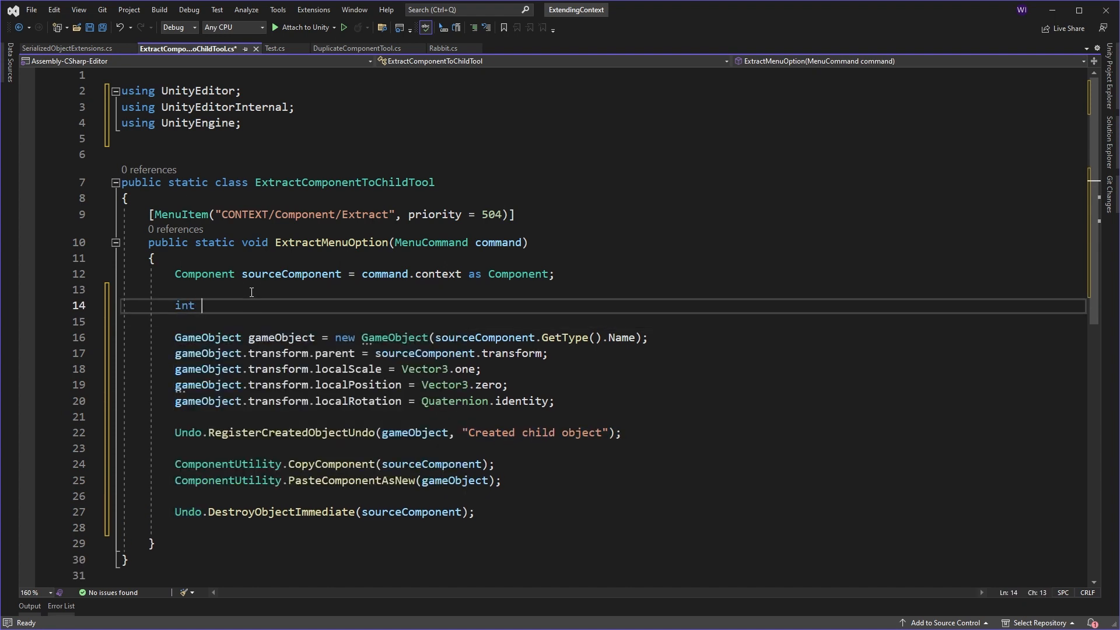
{"action": "type", "text": "undo"}
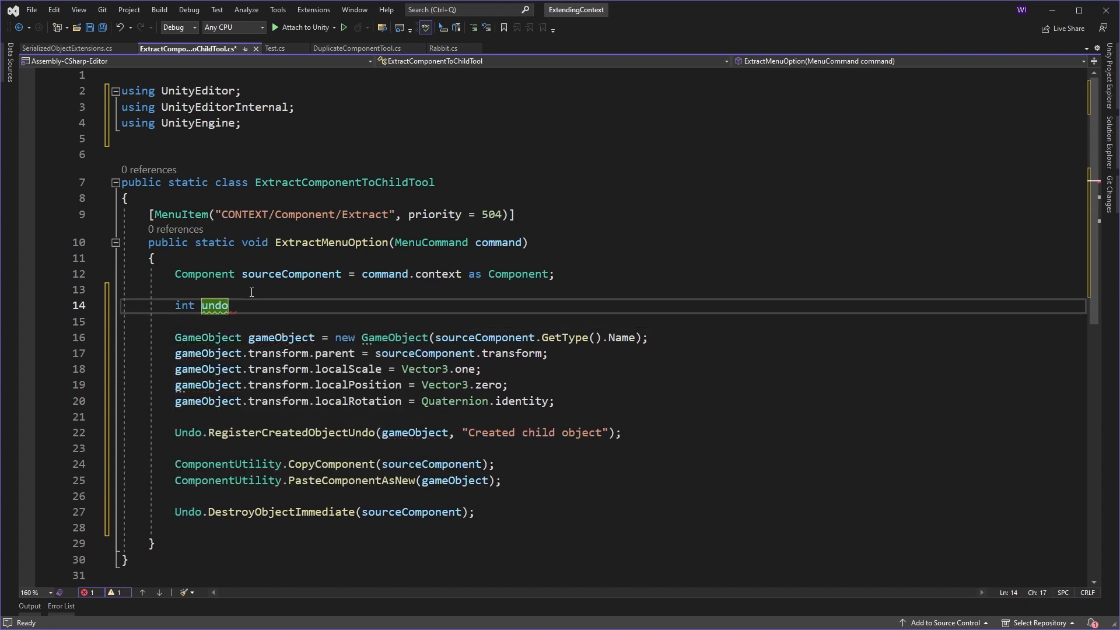
{"action": "type", "text": "GroupIndex"}
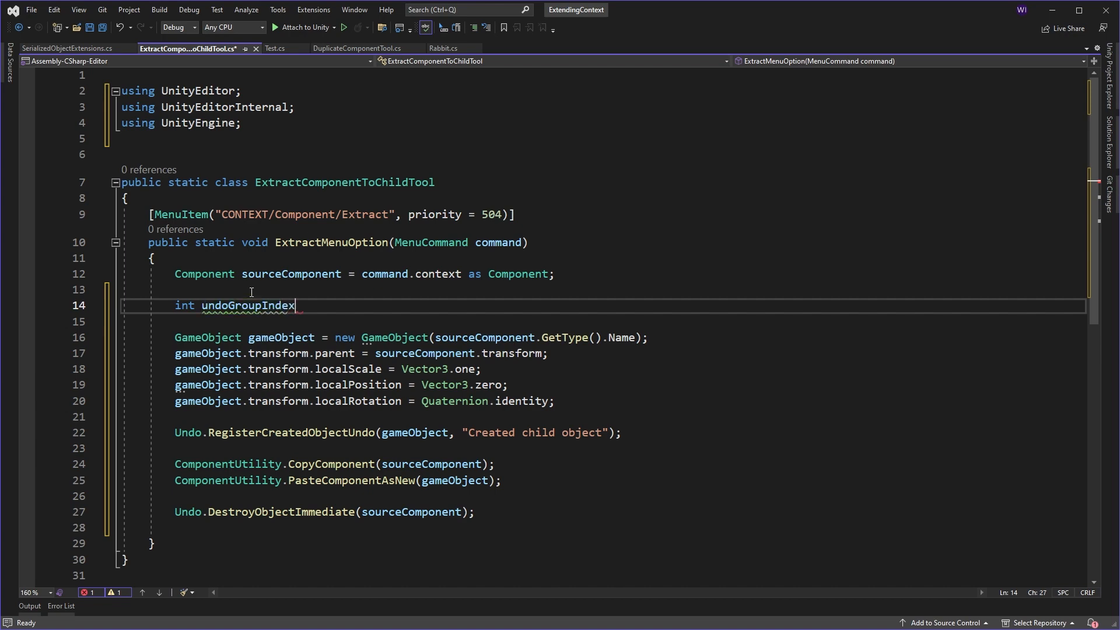
{"action": "type", "text": "= Undo.GetCurrentGroup();"}
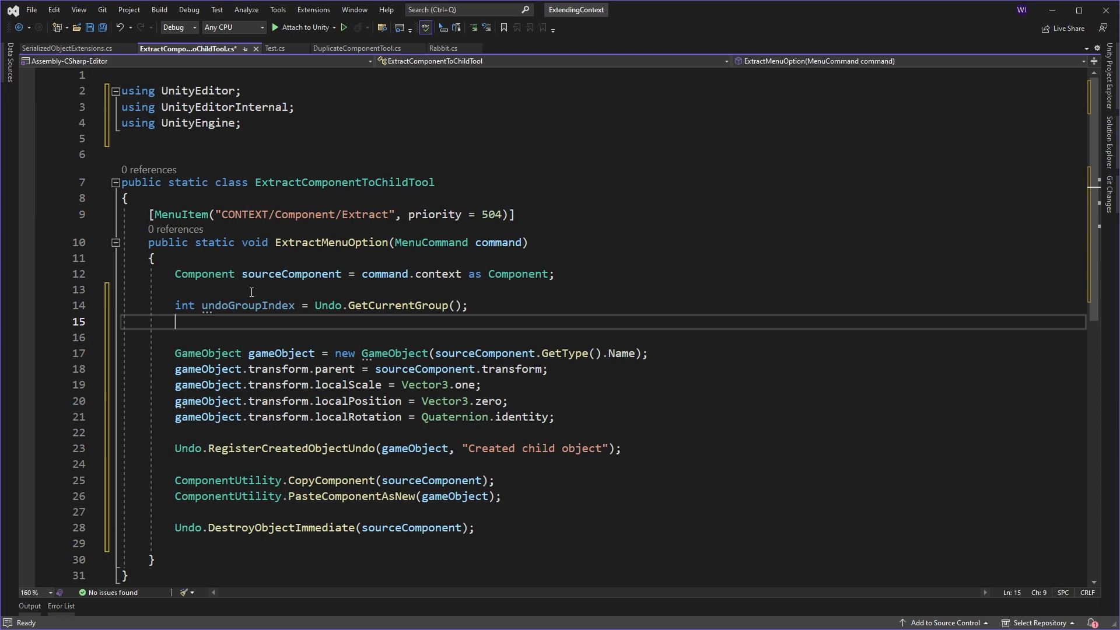
{"action": "type", "text": "Undo.IncrementCurrentGroup"}
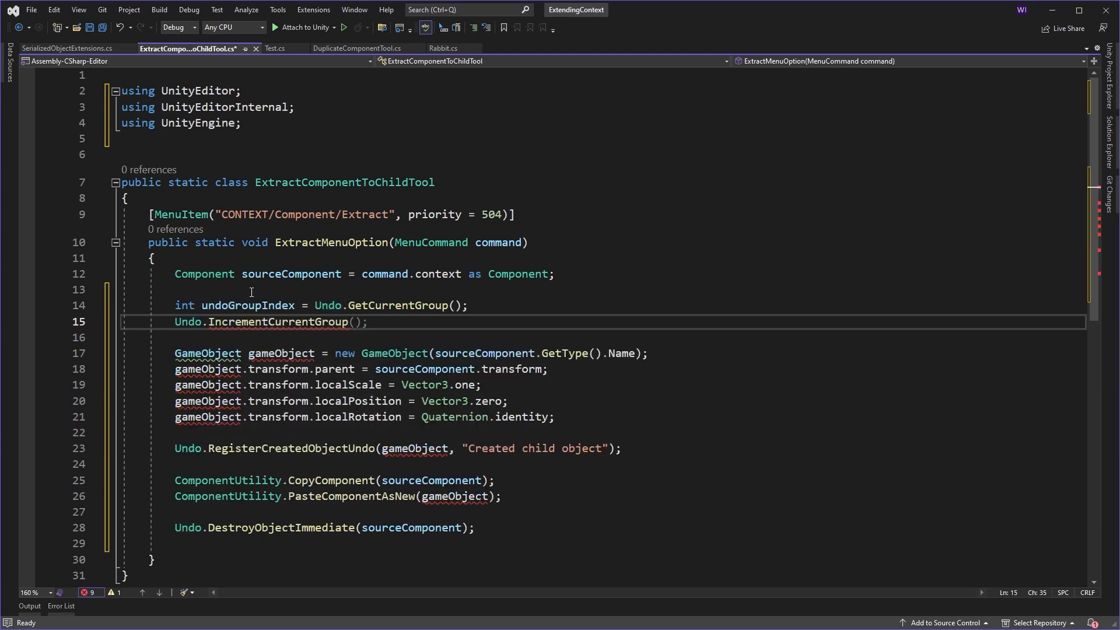
{"action": "left_click", "coordinate": [364, 322]}
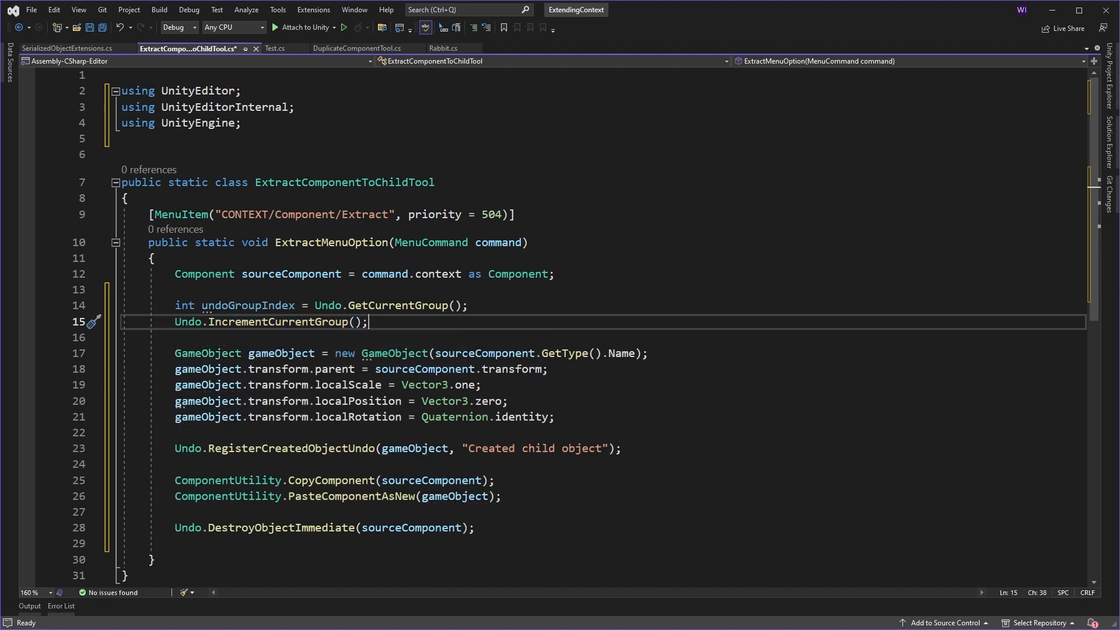
- Add Undo.CollapseUndoOperations(undoGroupIndex); after destroying the source component
{"action": "left_click", "coordinate": [357, 558]}
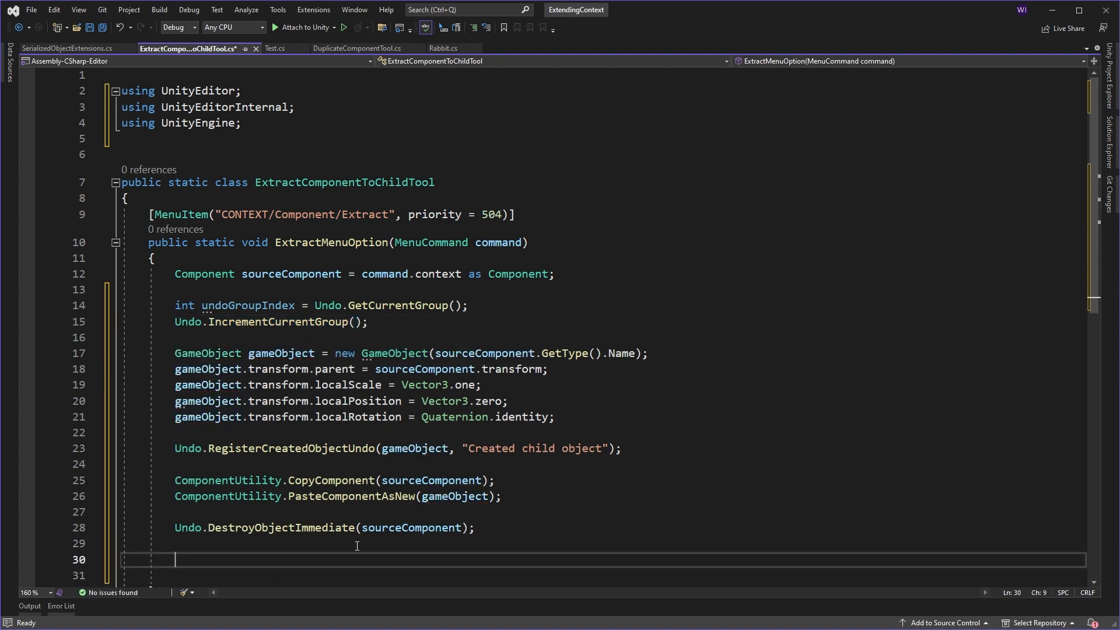
{"action": "type", "text": "Undo."}
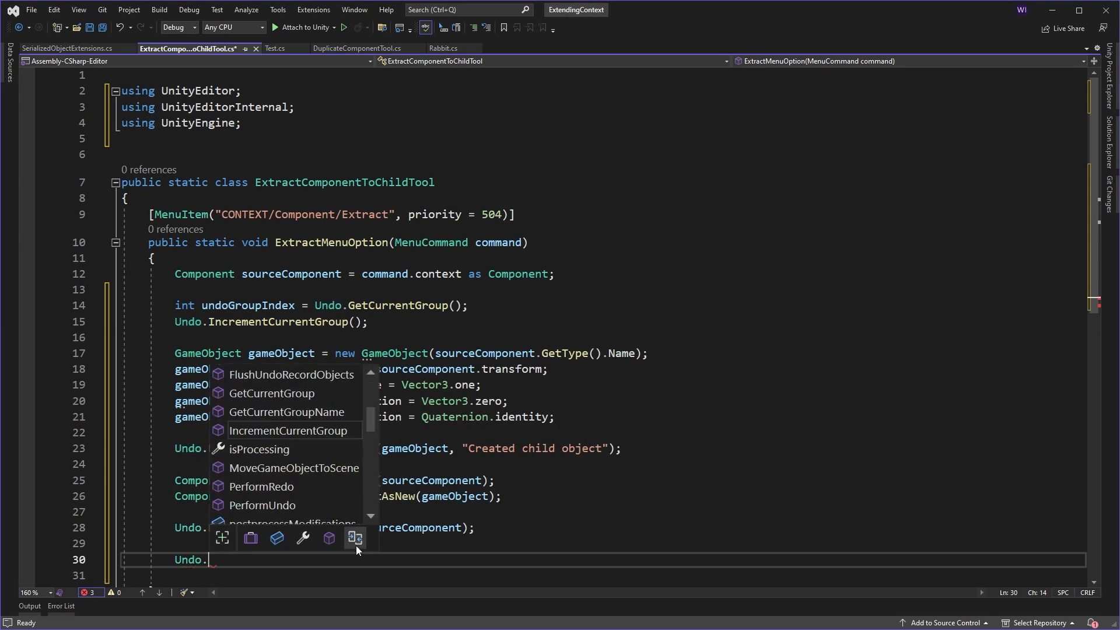
{"action": "type", "text": "co"}
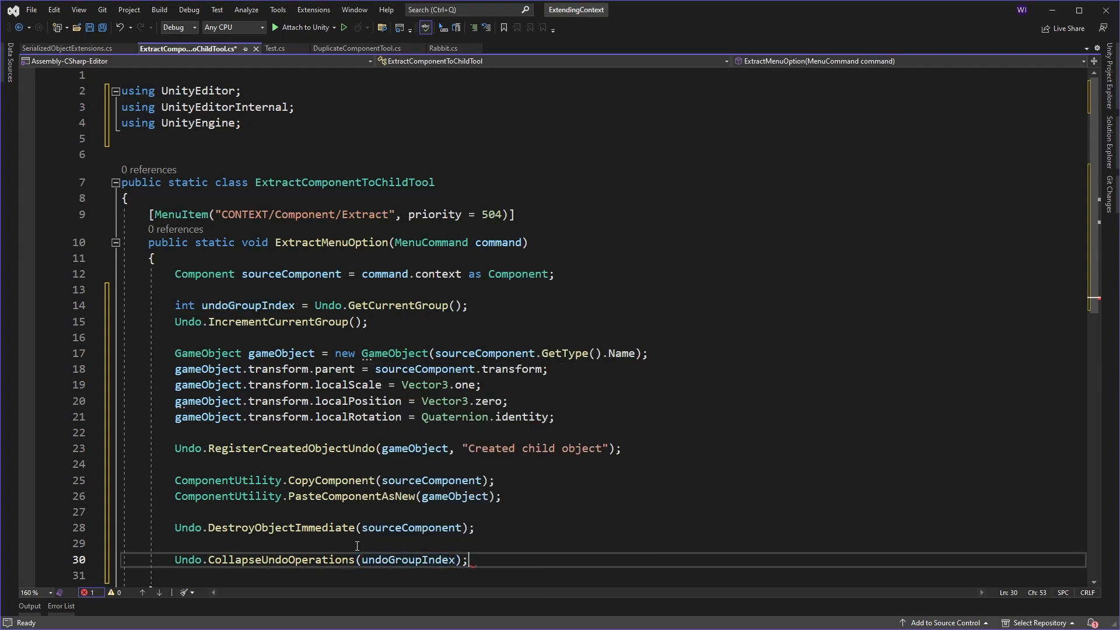
{"action": "mouse_move", "coordinate": [526, 416]}
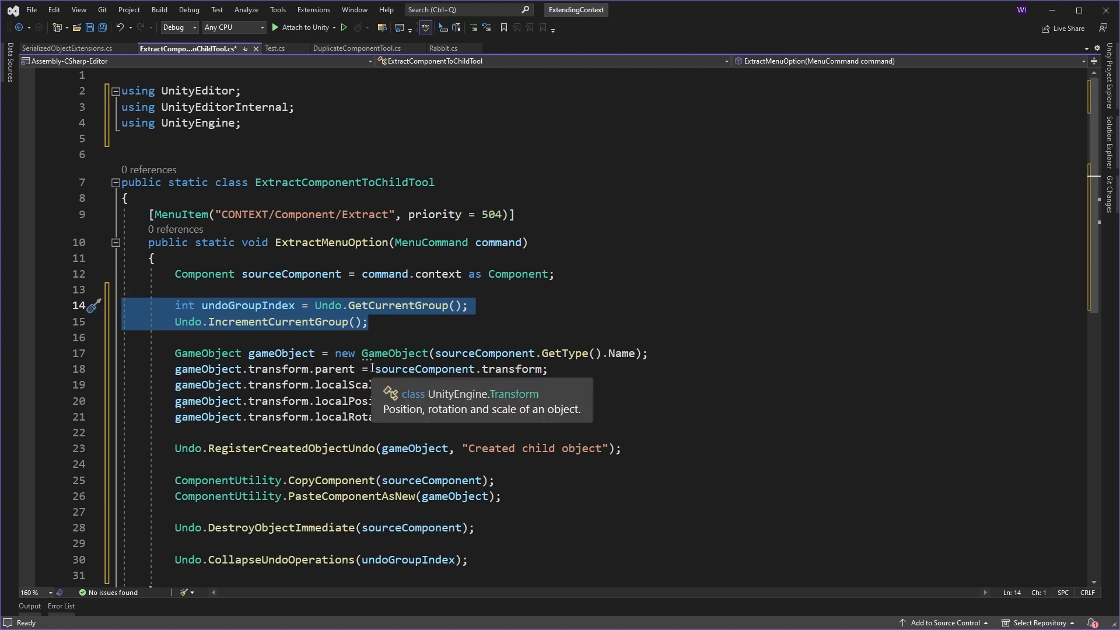
{"action": "mouse_move", "coordinate": [393, 400]}
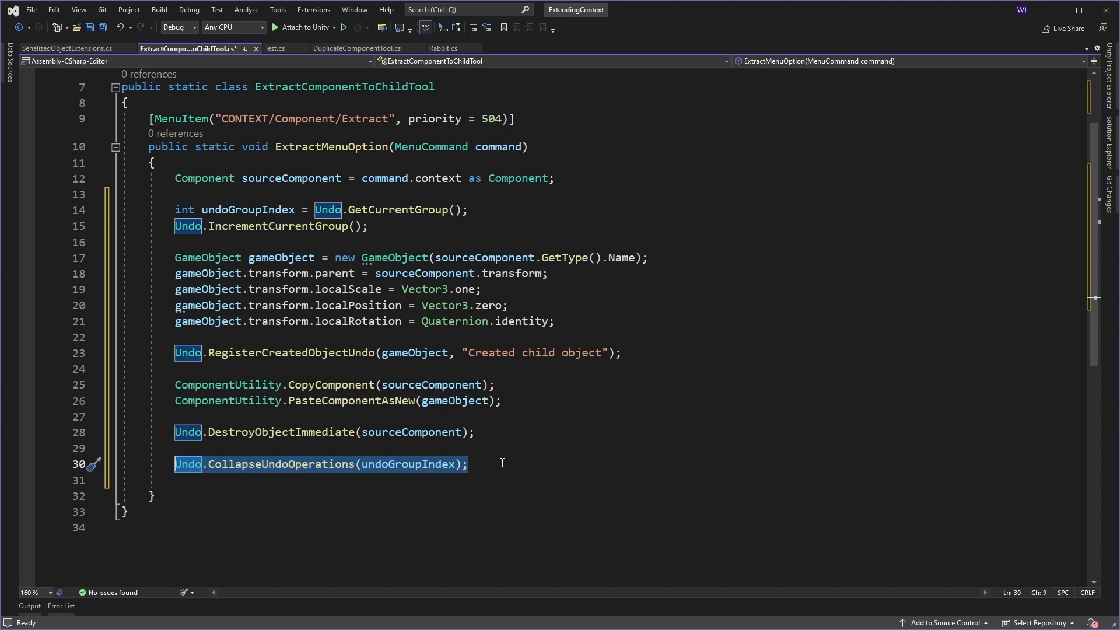
{"action": "mouse_move", "coordinate": [518, 392]}
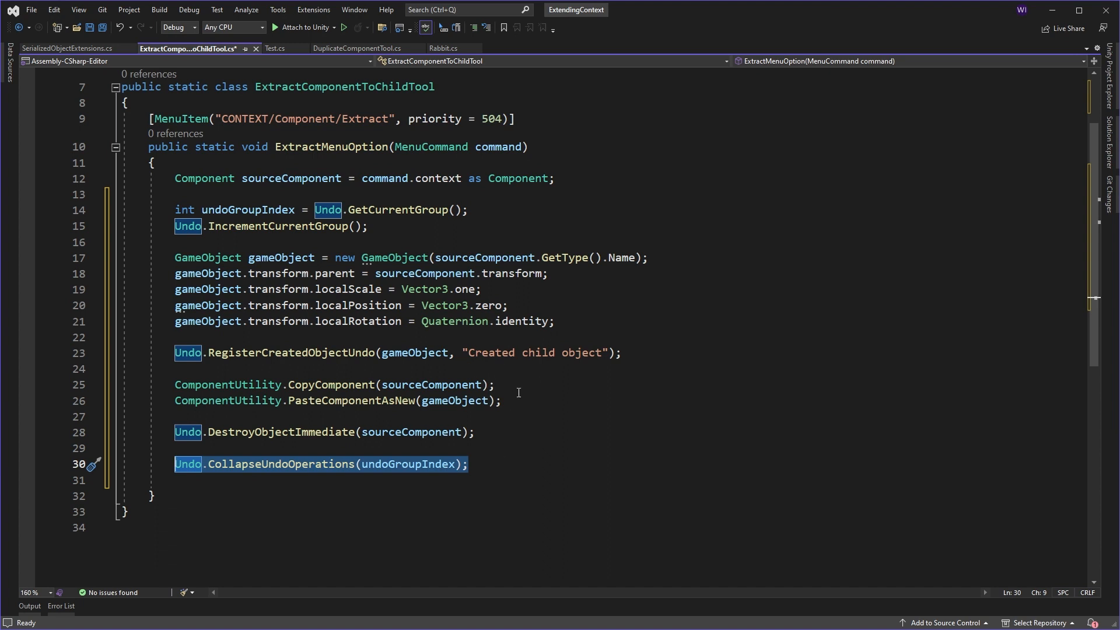
{"action": "mouse_move", "coordinate": [561, 445]}
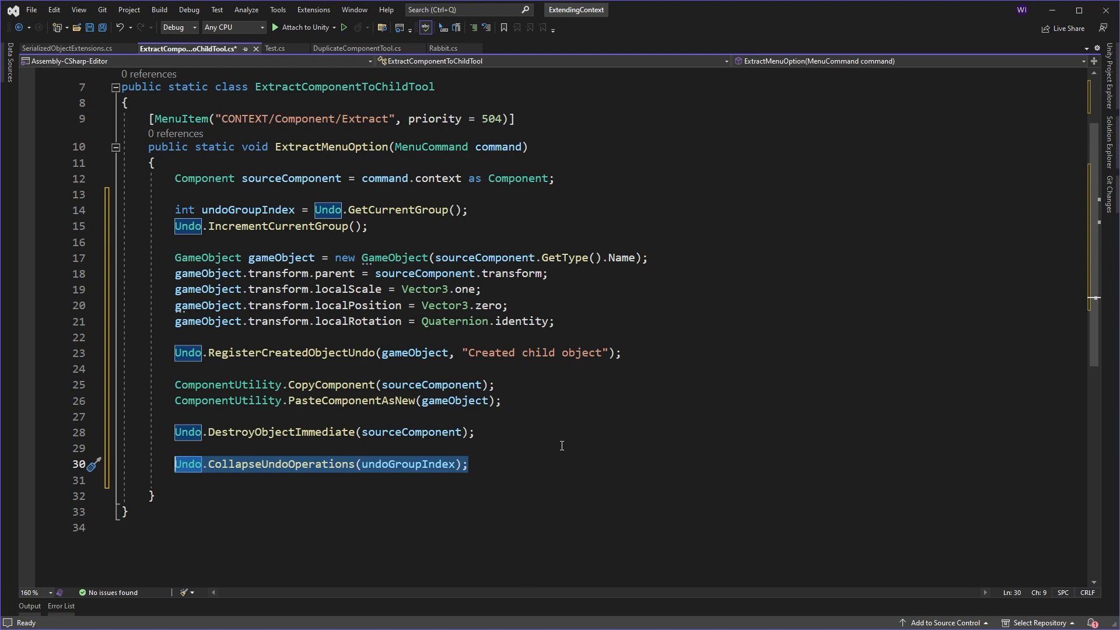
{"action": "mouse_move", "coordinate": [509, 397]}
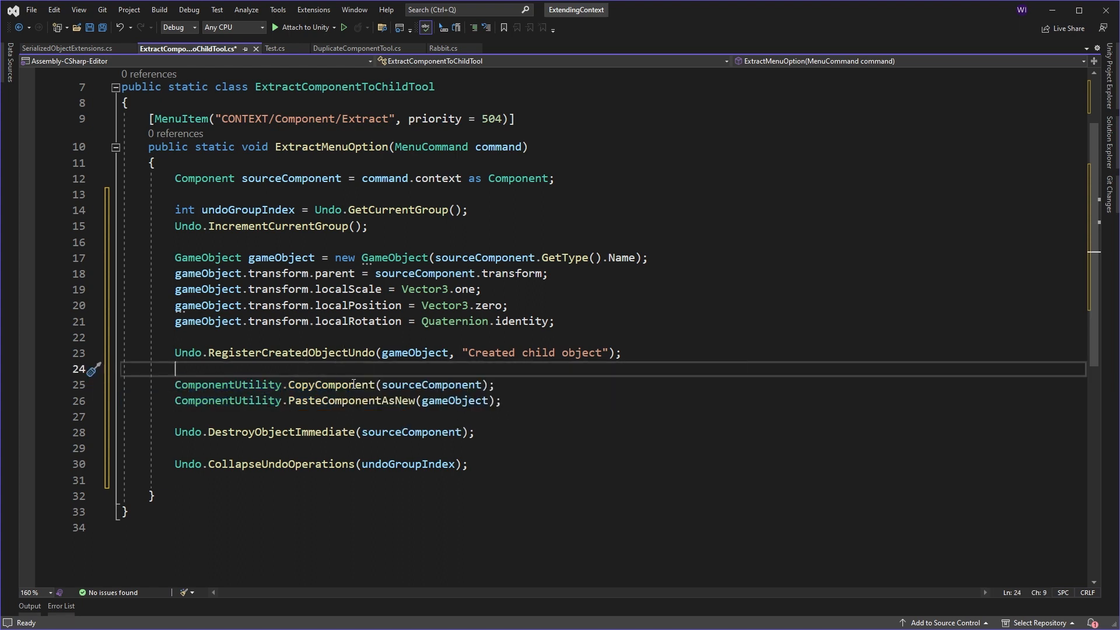
{"action": "mouse_move", "coordinate": [282, 464]}
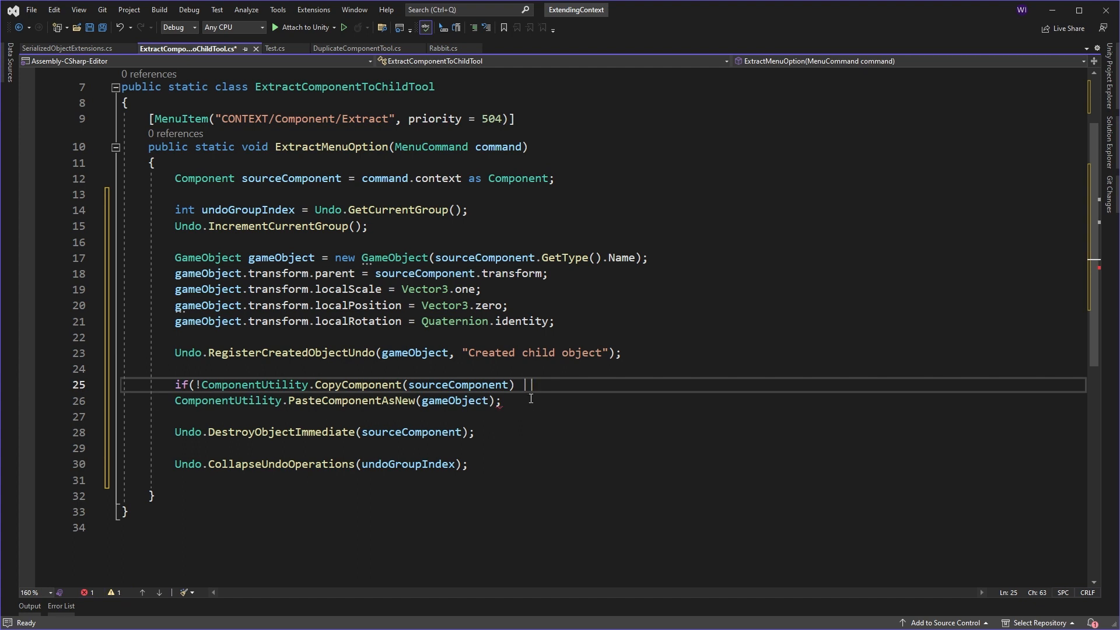
- Wrap CopyComponent and PasteComponentAsNew in an if(!... || !...) with an empty failure block
{"action": "key", "text": "enter"}
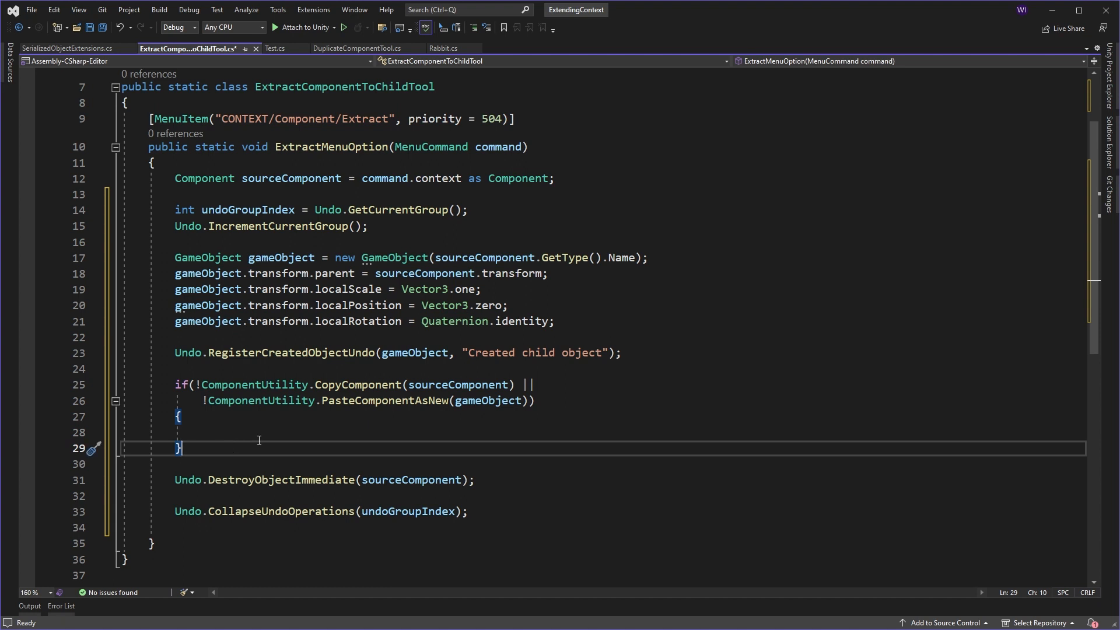
{"action": "mouse_move", "coordinate": [256, 443]}
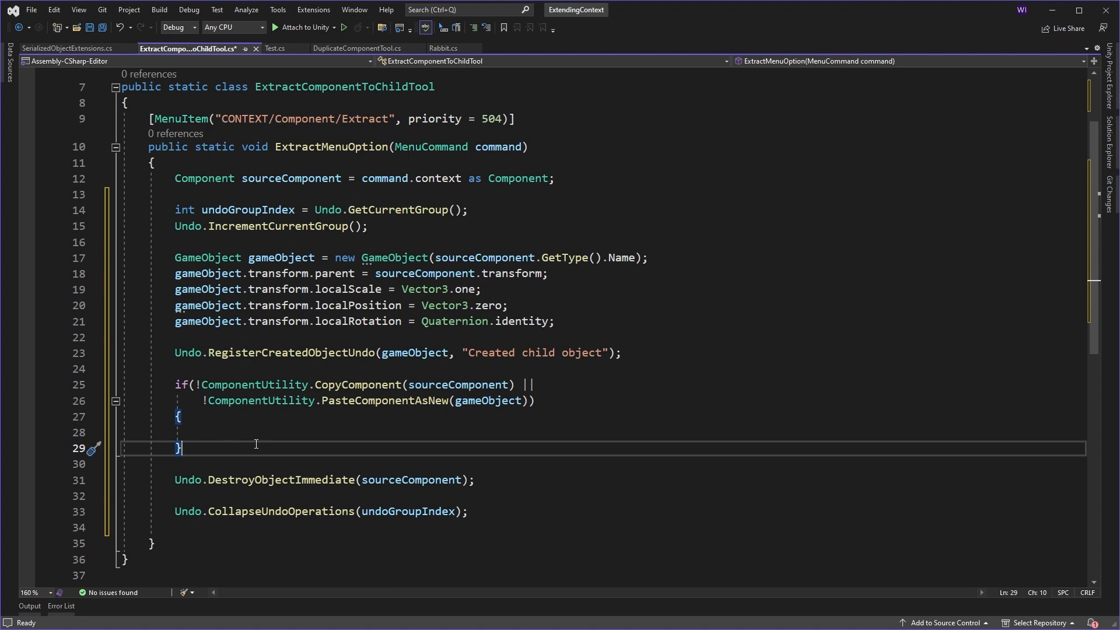
- Log Debug.LogError("Cannot extract component", sourceComponent.gameObject) and return in the failure block
{"action": "left_click", "coordinate": [237, 432]}
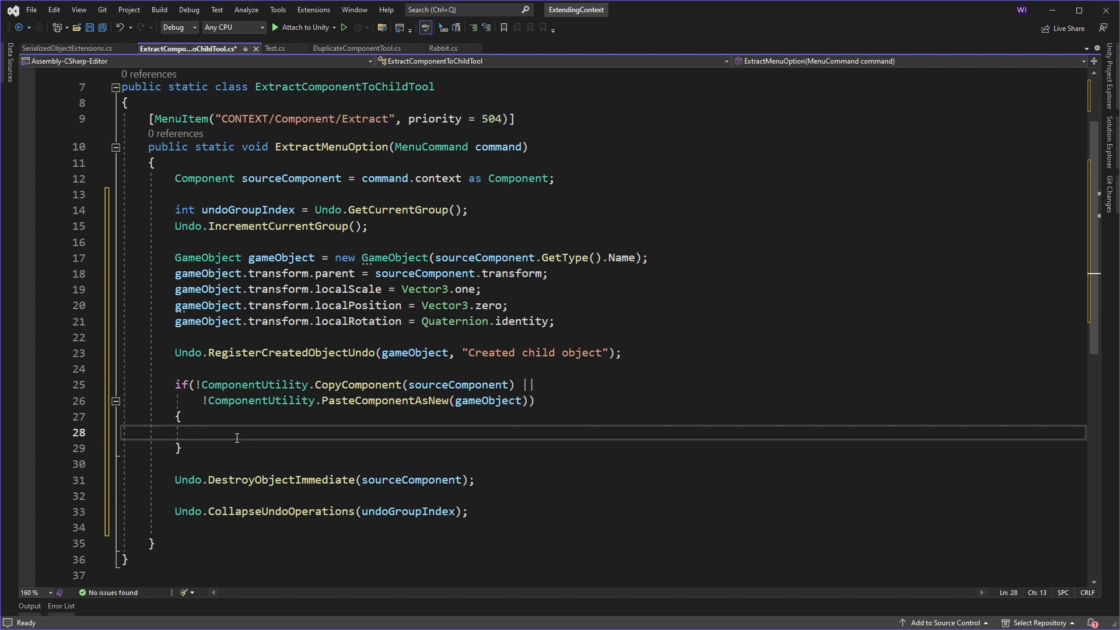
{"action": "type", "text": "Debug.LogError(\"Canno"}
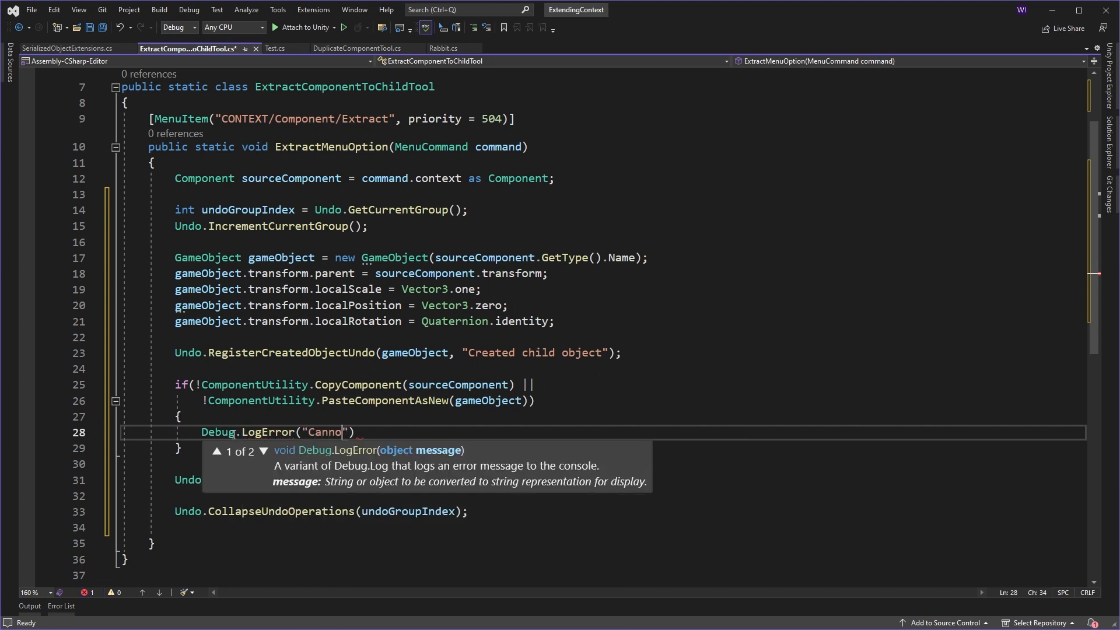
{"action": "type", "text": "t extract"}
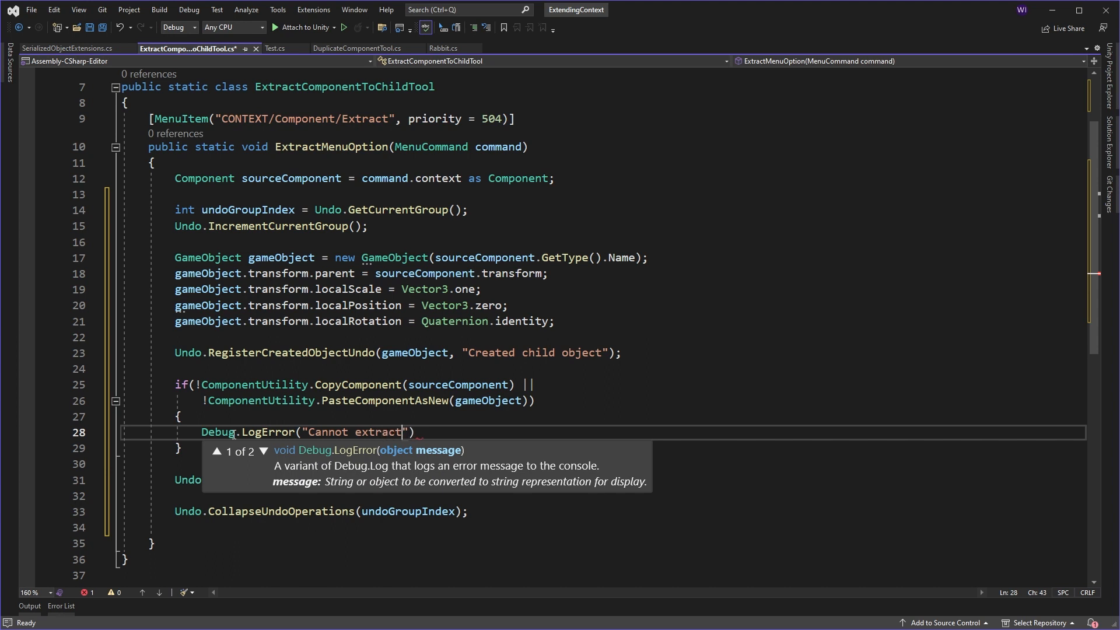
{"action": "type", "text": "comp"}
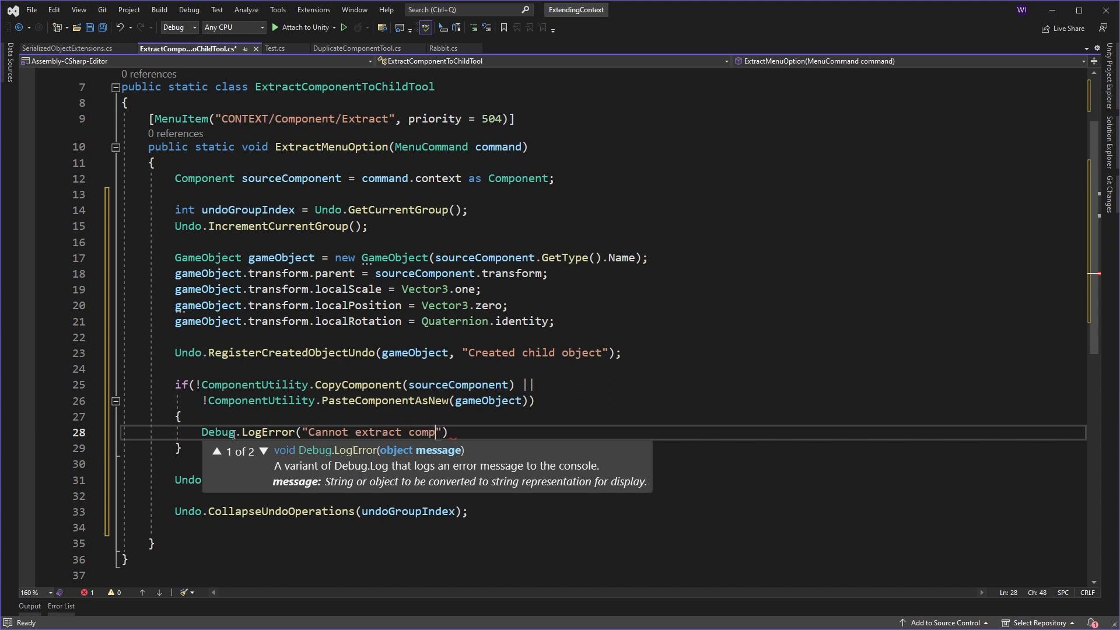
{"action": "type", "text": "onent"}
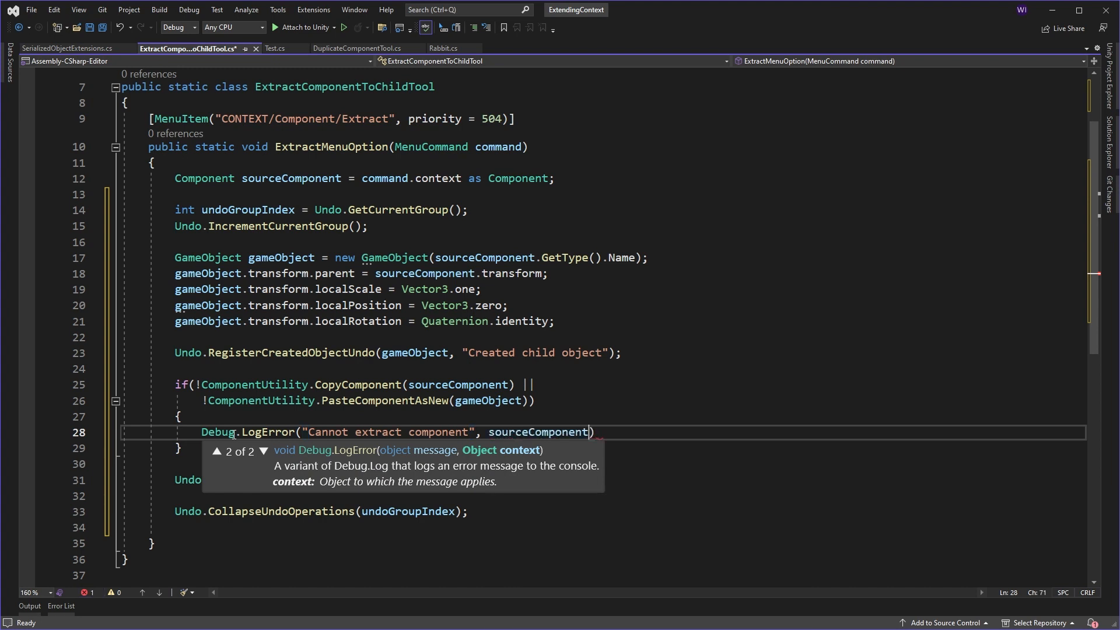
{"action": "type", "text": ".gameObject"}
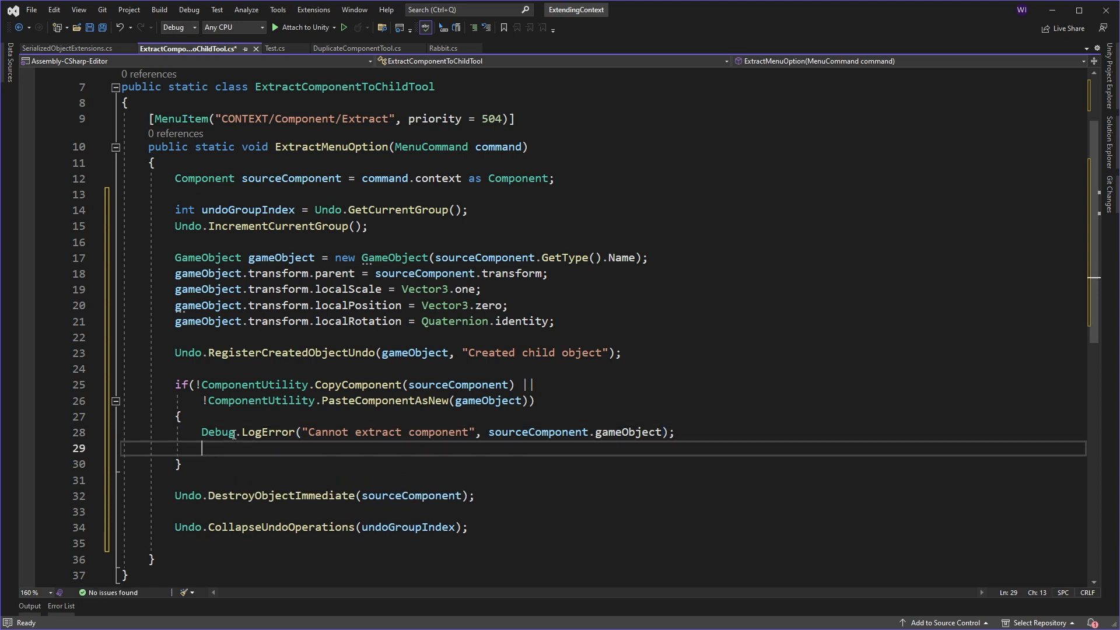
{"action": "type", "text": "return;"}
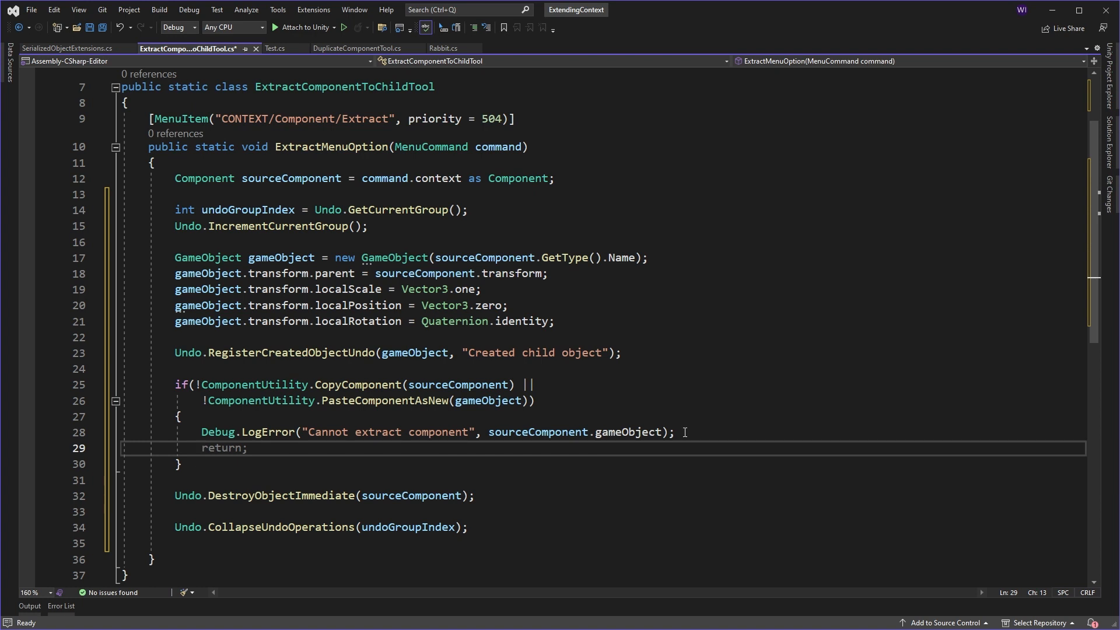
{"action": "mouse_move", "coordinate": [399, 465]}
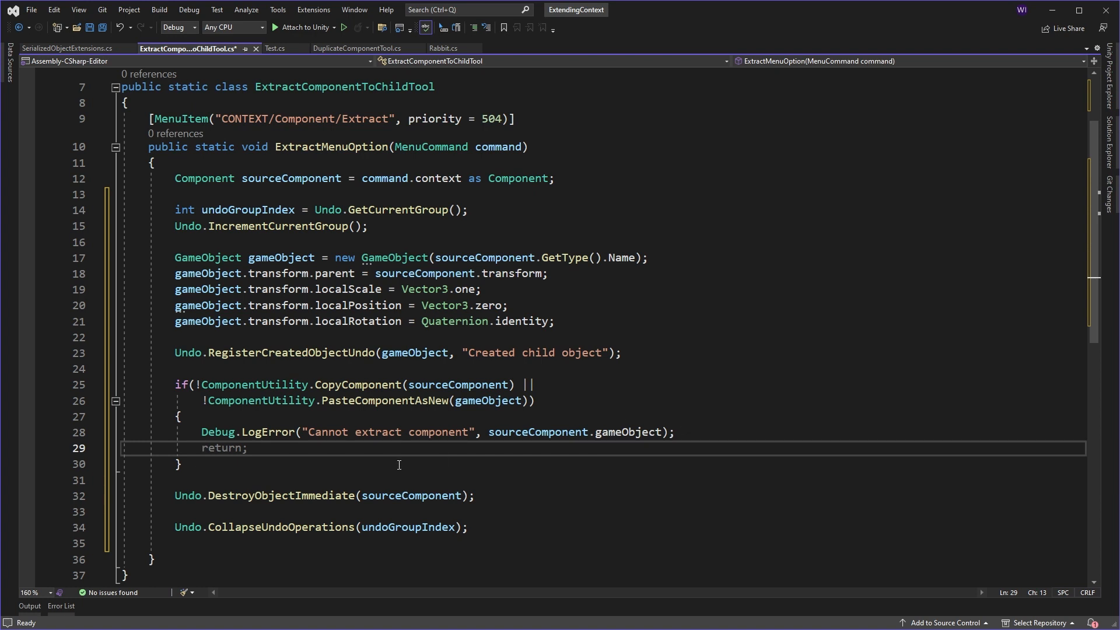
{"action": "double_click", "coordinate": [222, 448]}
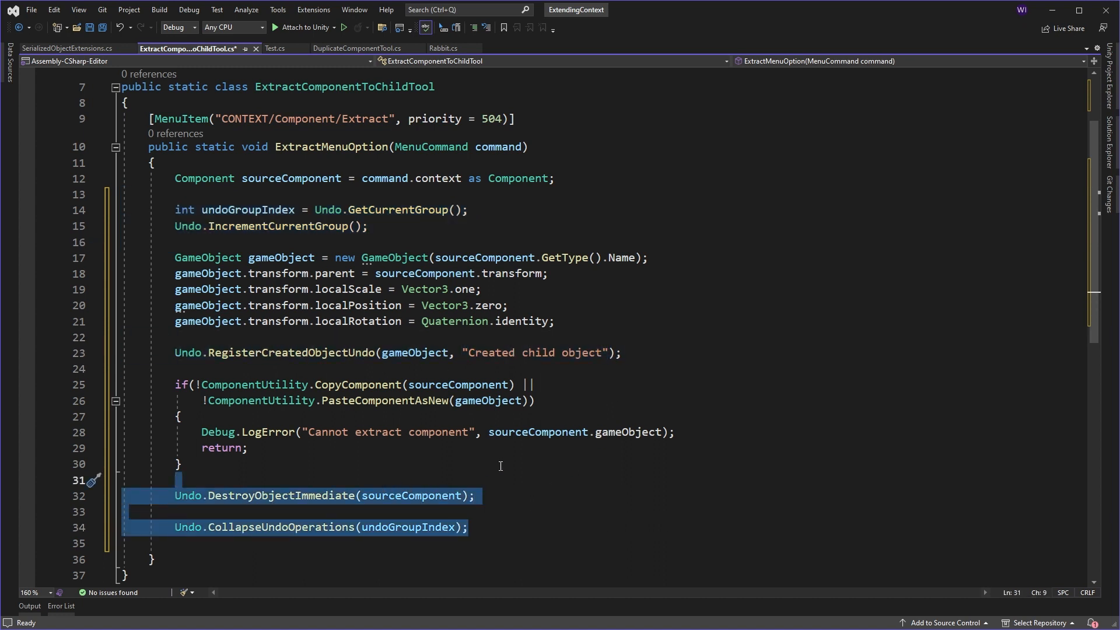
{"action": "mouse_move", "coordinate": [526, 384]}
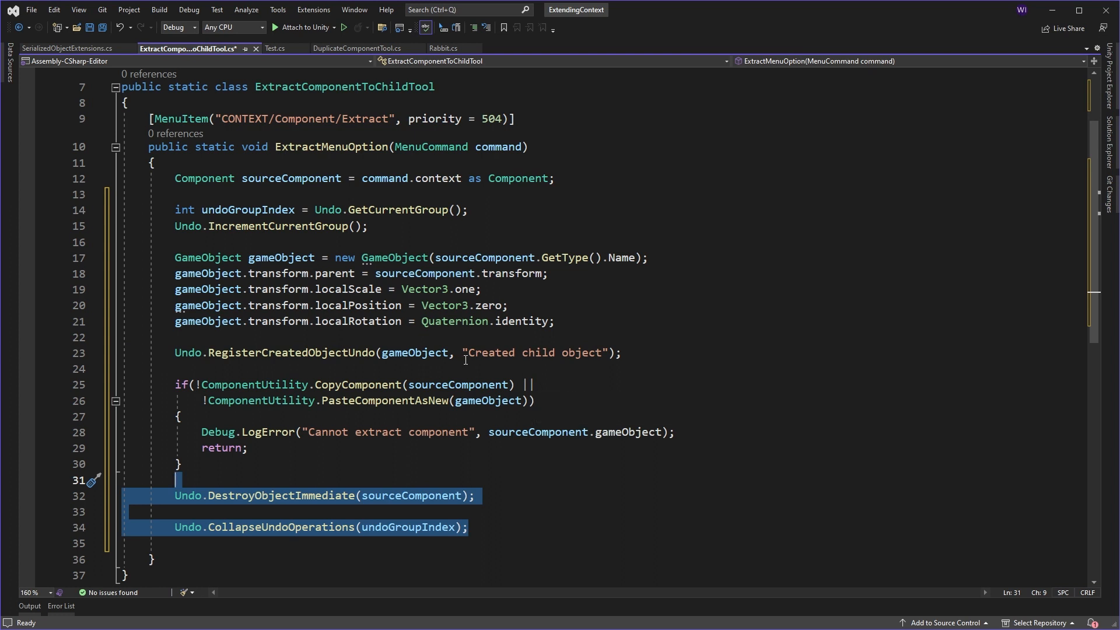
{"action": "mouse_move", "coordinate": [413, 400]}
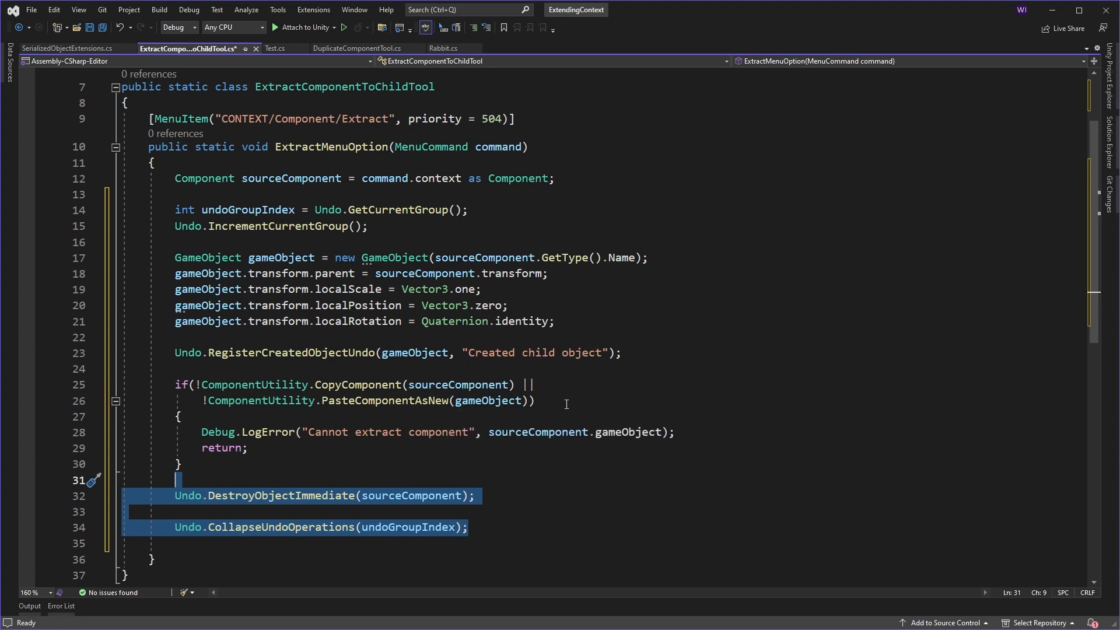
{"action": "mouse_move", "coordinate": [304, 168]}
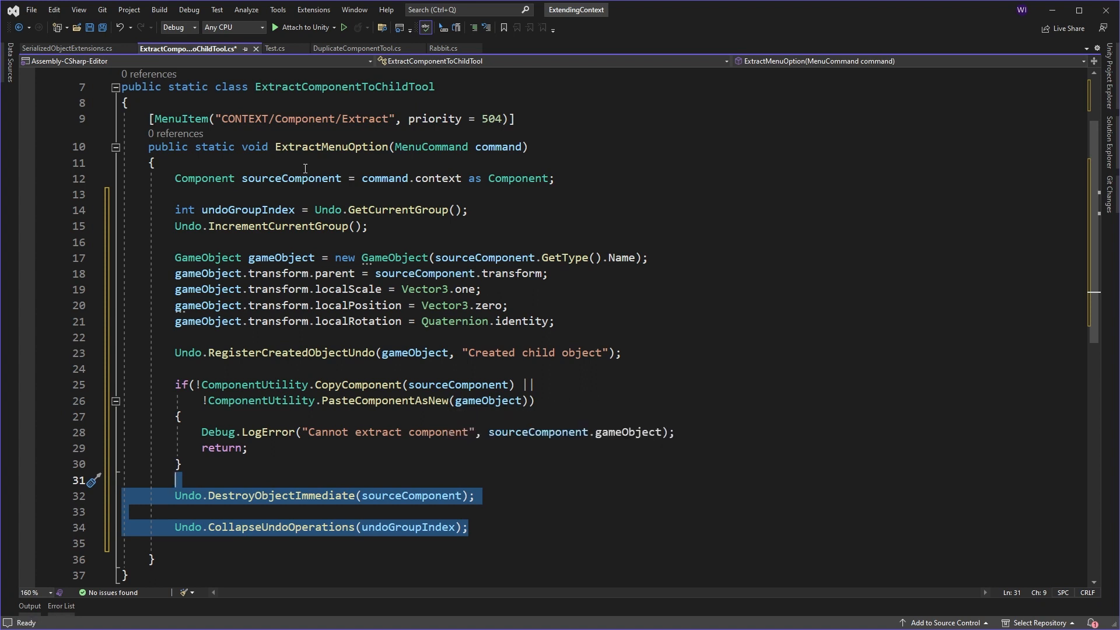
- Add Undo.CollapseUndoOperations(undoGroupIndex); and Undo.PerformUndo(); after the error log before return
{"action": "left_click", "coordinate": [701, 432]}
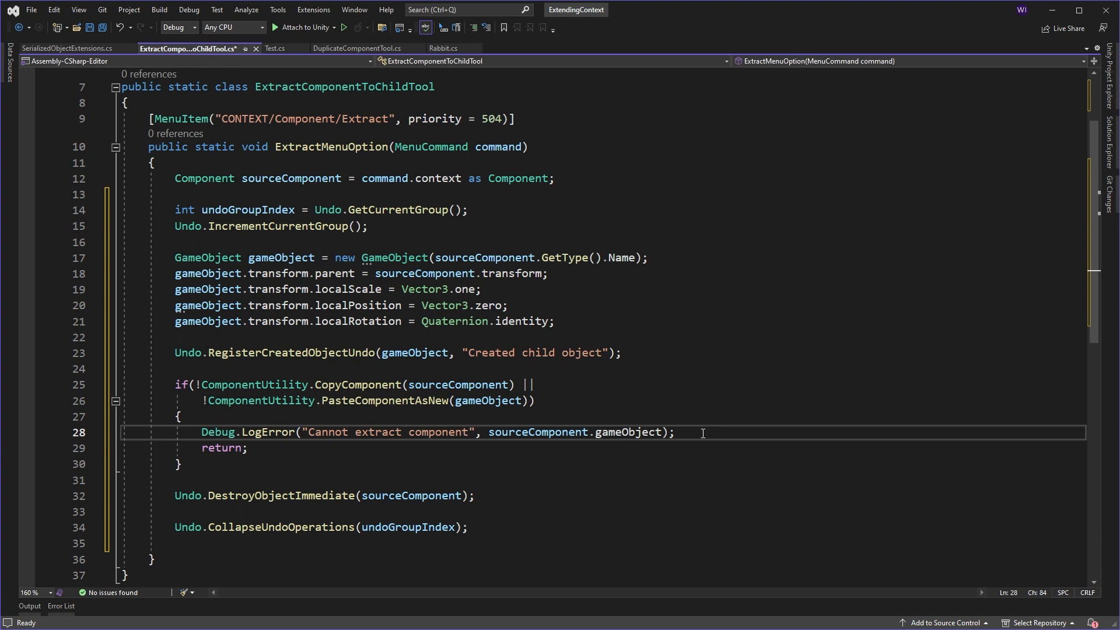
{"action": "type", "text": "U"}
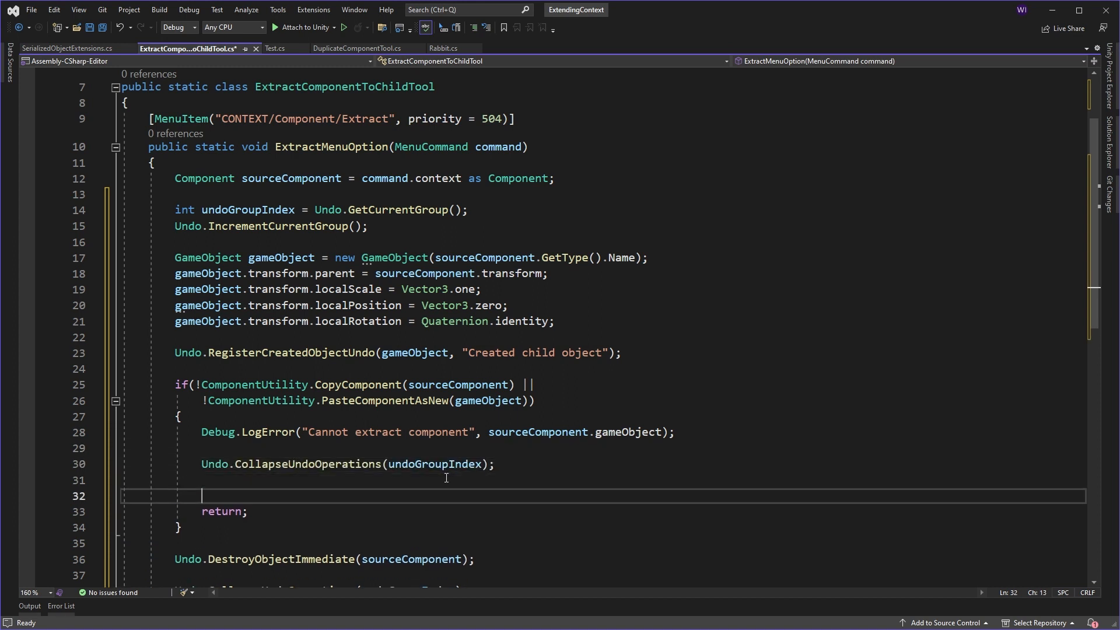
{"action": "type", "text": "Undo."}
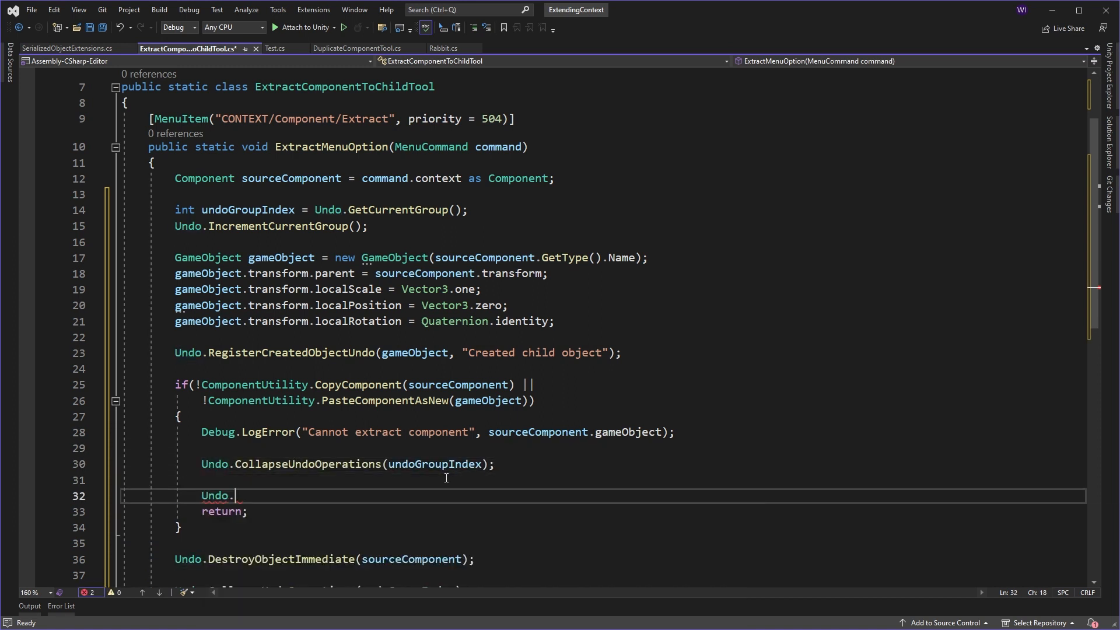
{"action": "type", "text": "p"}
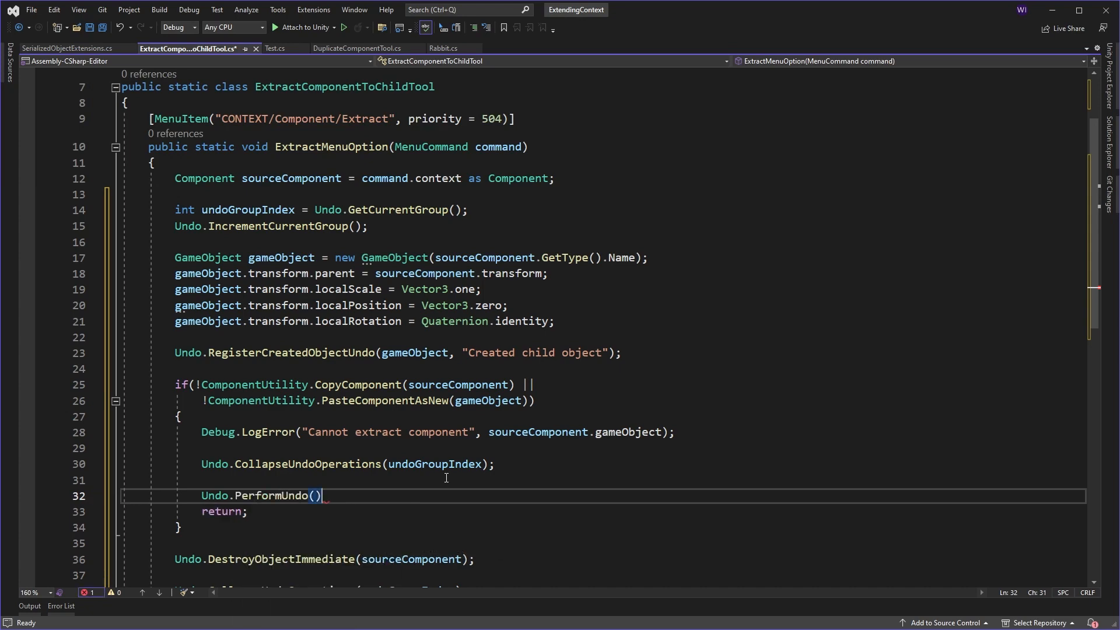
{"action": "type", "text": ";"}
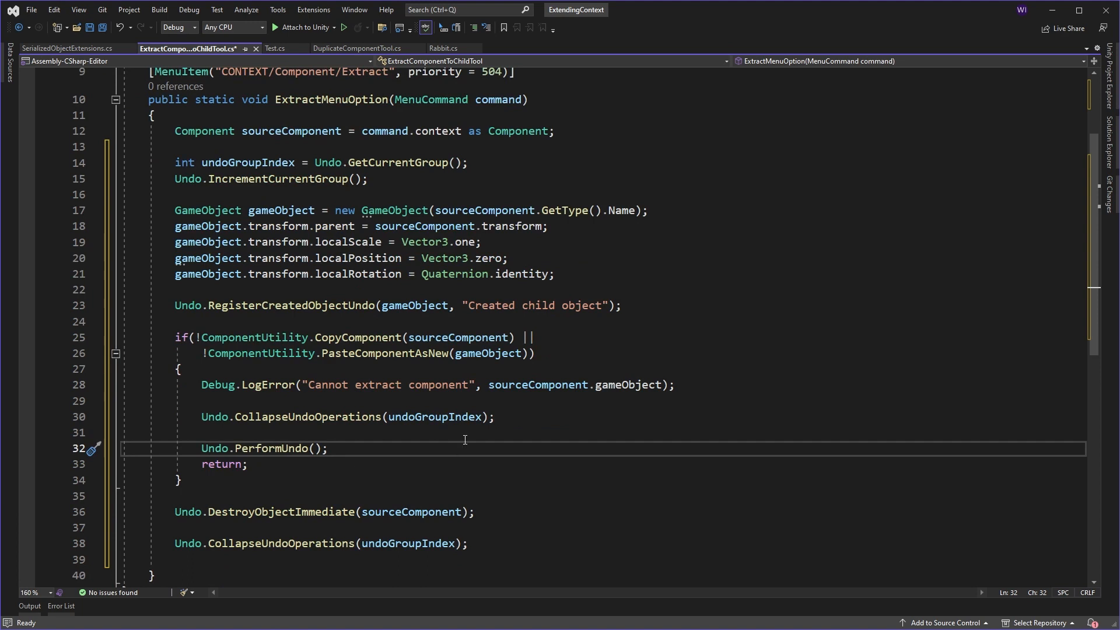
{"action": "mouse_move", "coordinate": [348, 402]}
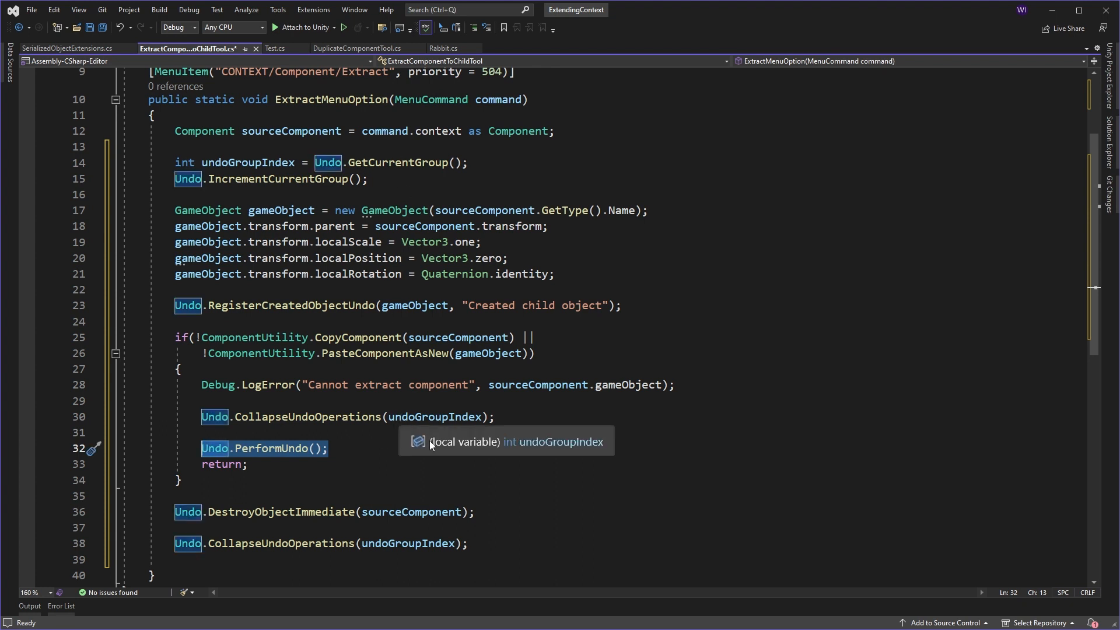
{"action": "scroll", "scroll_direction": "up", "scroll_amount": 3}
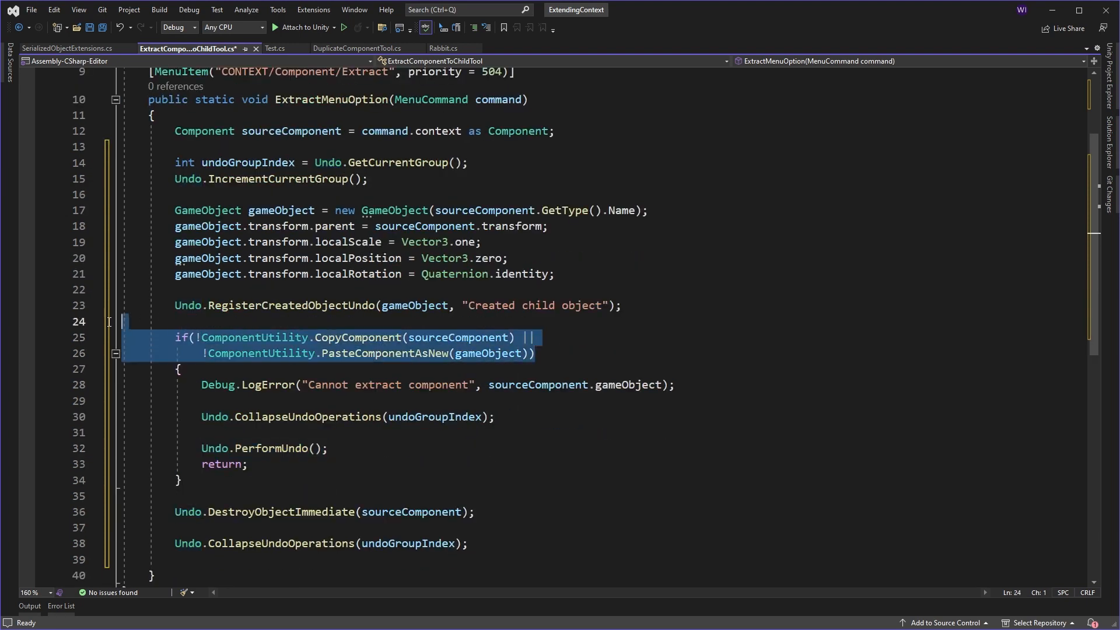
{"action": "mouse_move", "coordinate": [364, 337]}
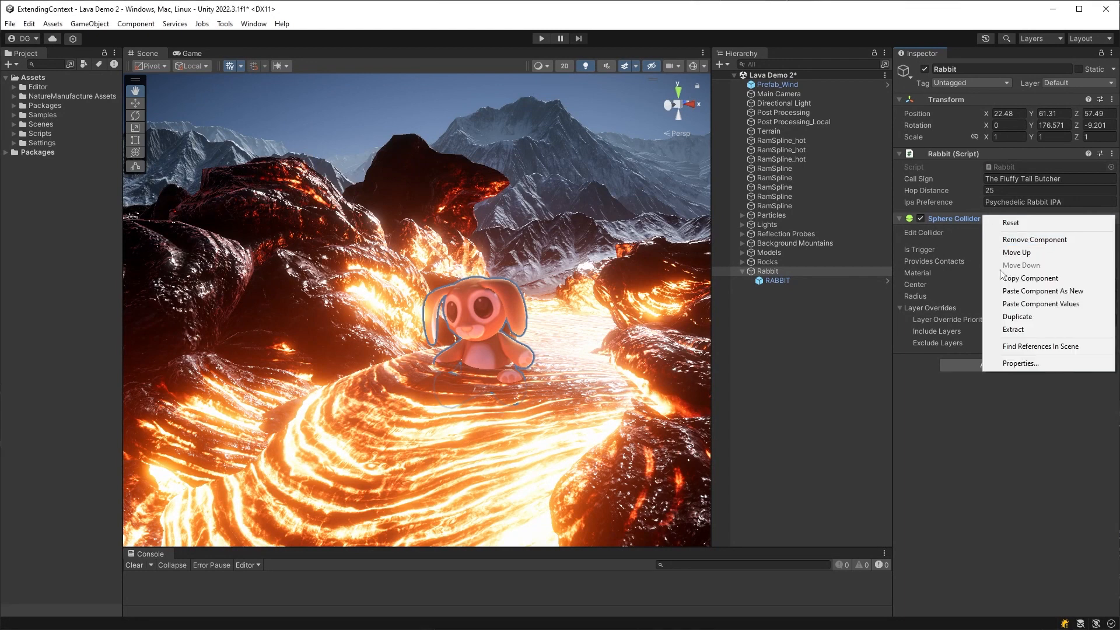
- Extract the Rabbit's Sphere Collider into a new SphereCollider child and inspect it in the Hierarchy
{"action": "left_click", "coordinate": [1013, 329]}
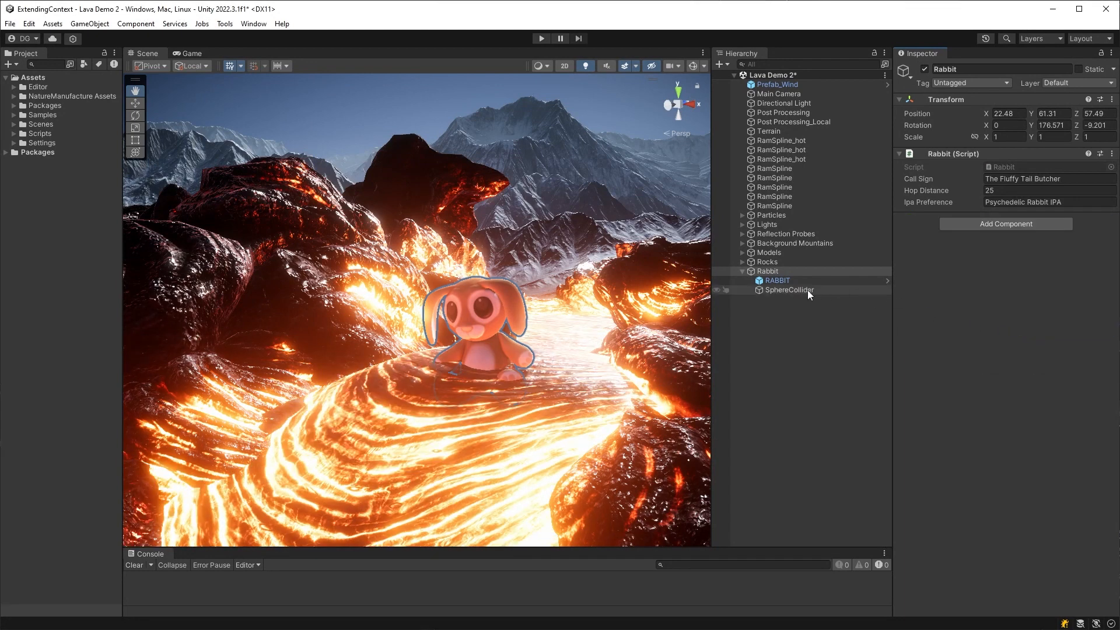
{"action": "left_click", "coordinate": [789, 290]}
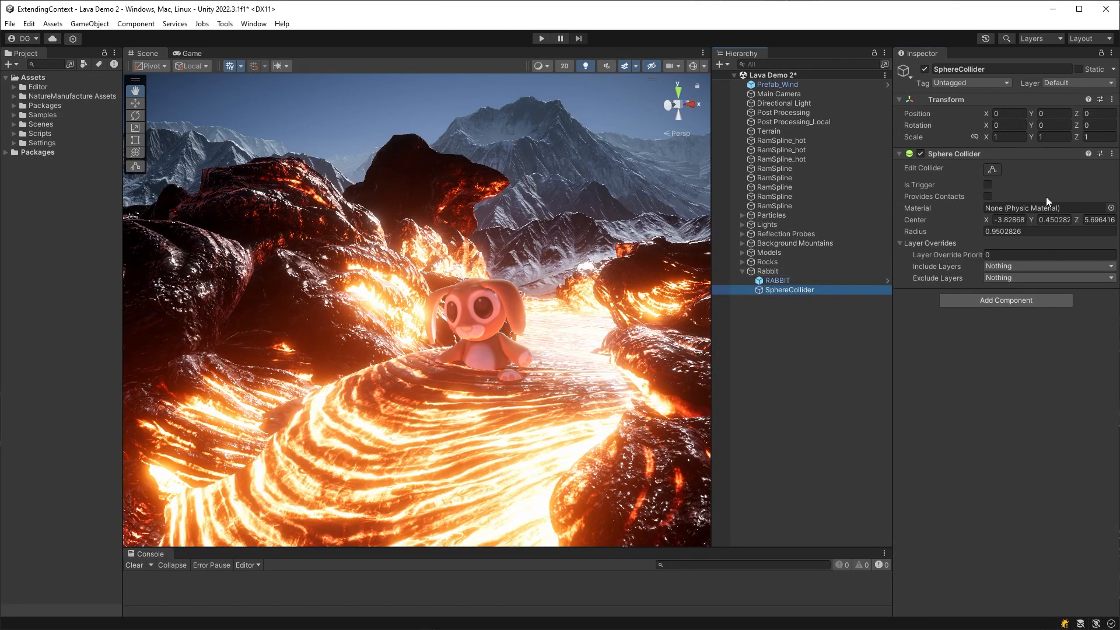
{"action": "left_click", "coordinate": [768, 271]}
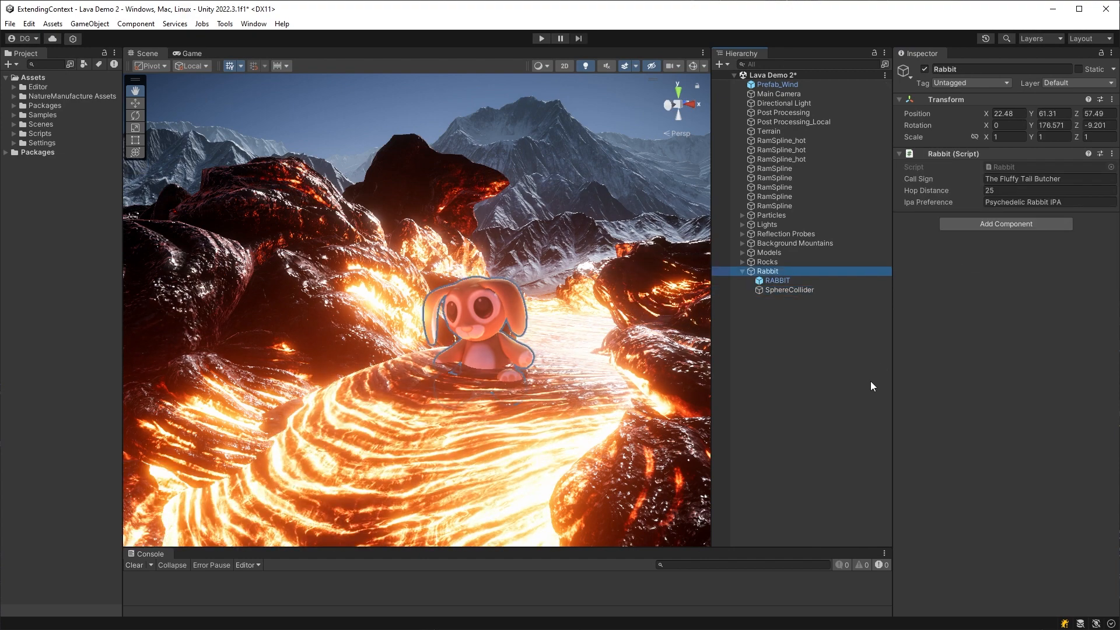
- Return to the child, then extract the Sphere Collider into a child again after undo
{"action": "left_click", "coordinate": [788, 290]}
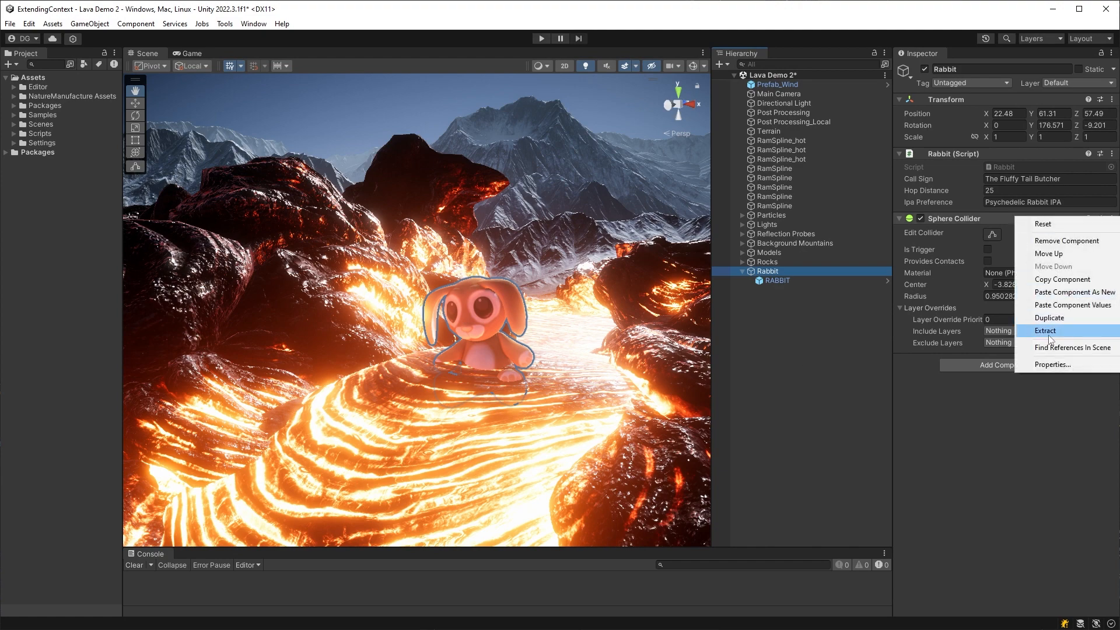
{"action": "left_click", "coordinate": [1045, 330]}
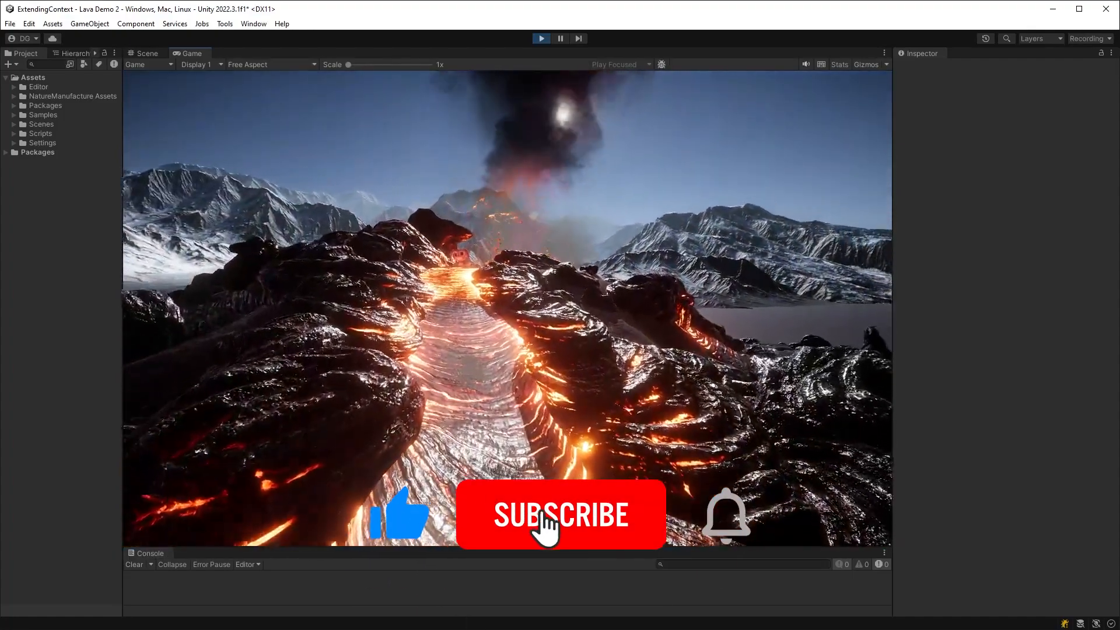
- Enter play mode so the lava volcano landscape shows in the Game view
{"action": "left_click", "coordinate": [560, 514]}
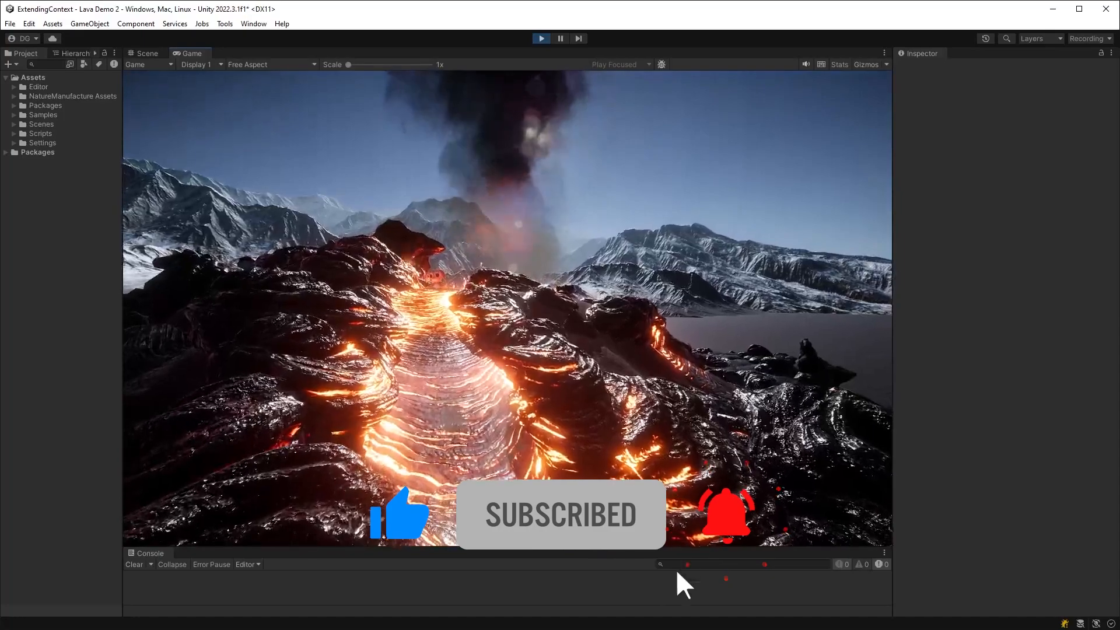